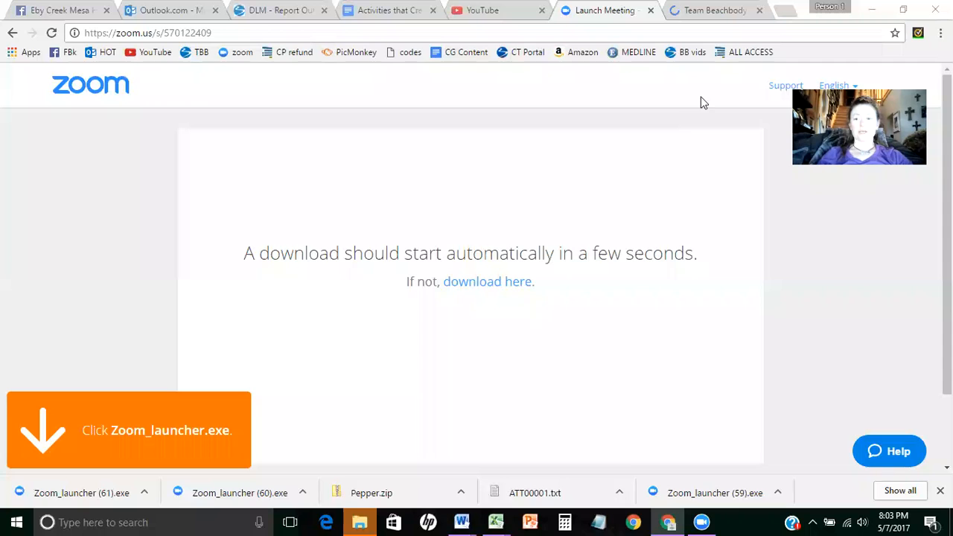
# Step: Switch to the Team Beachbody community site tab in Chrome
pyautogui.click(713, 10)
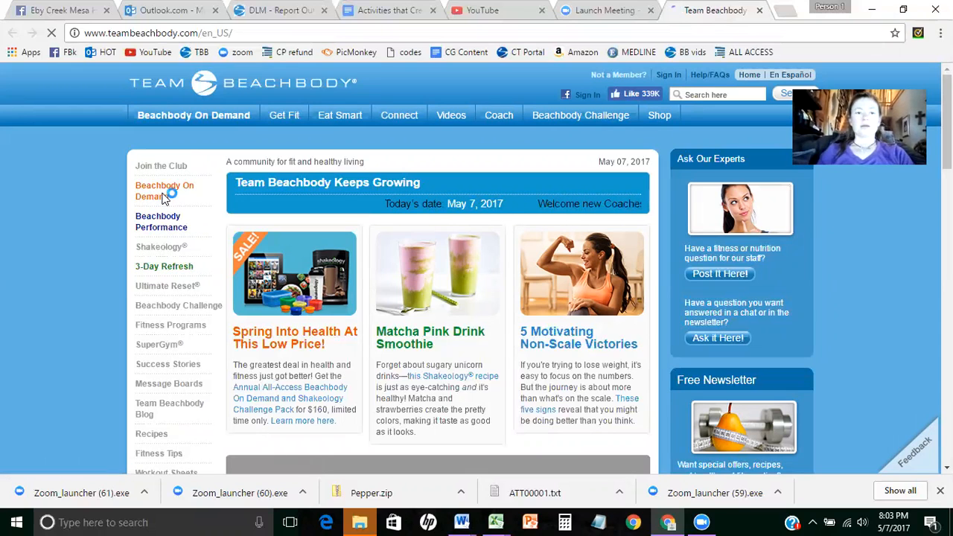
# Step: Open the Beachbody On Demand home page, then go to its LOG IN page
pyautogui.click(164, 191)
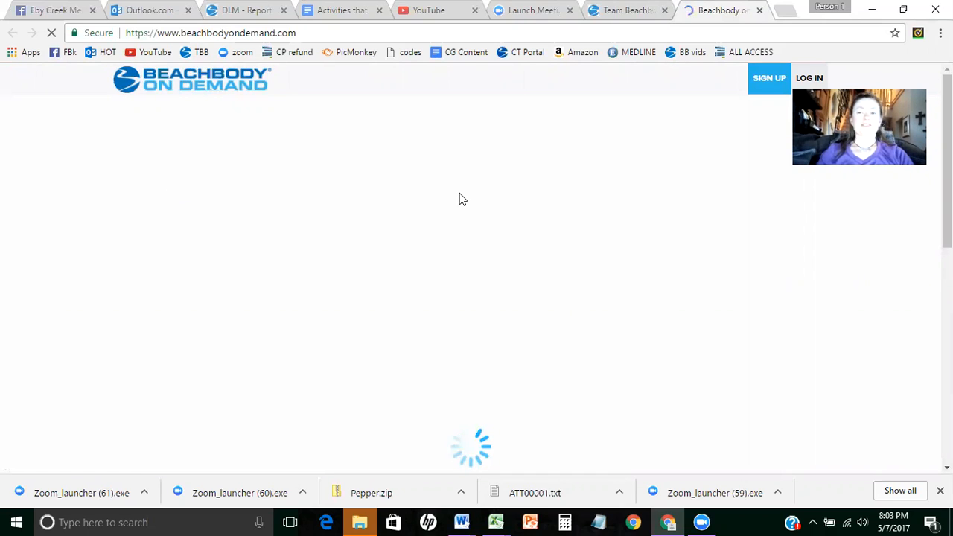
pyautogui.moveTo(751, 119)
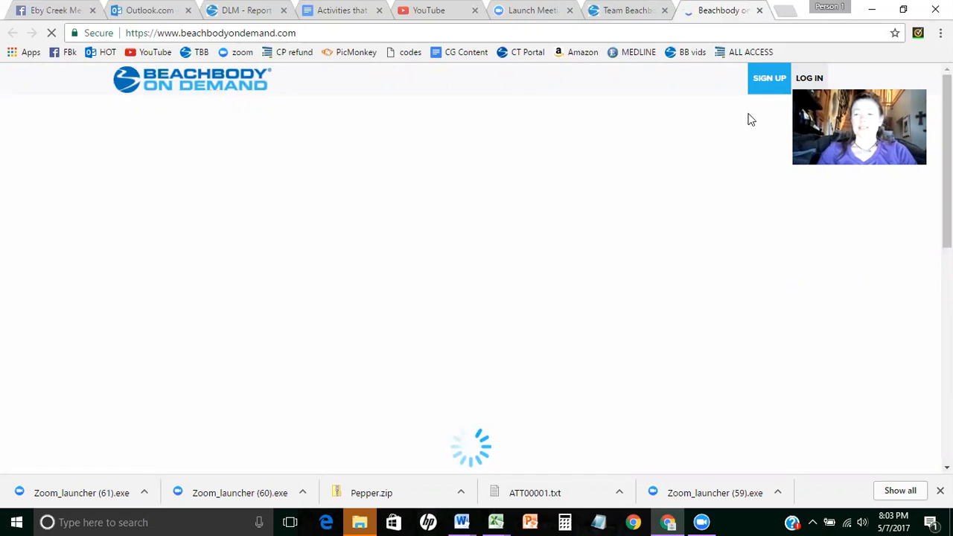
pyautogui.moveTo(769, 78)
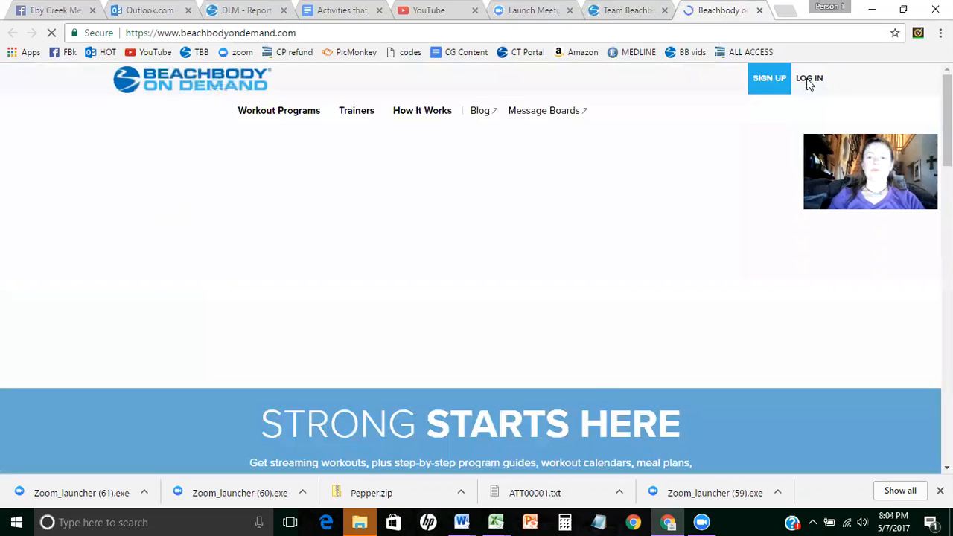
pyautogui.click(809, 78)
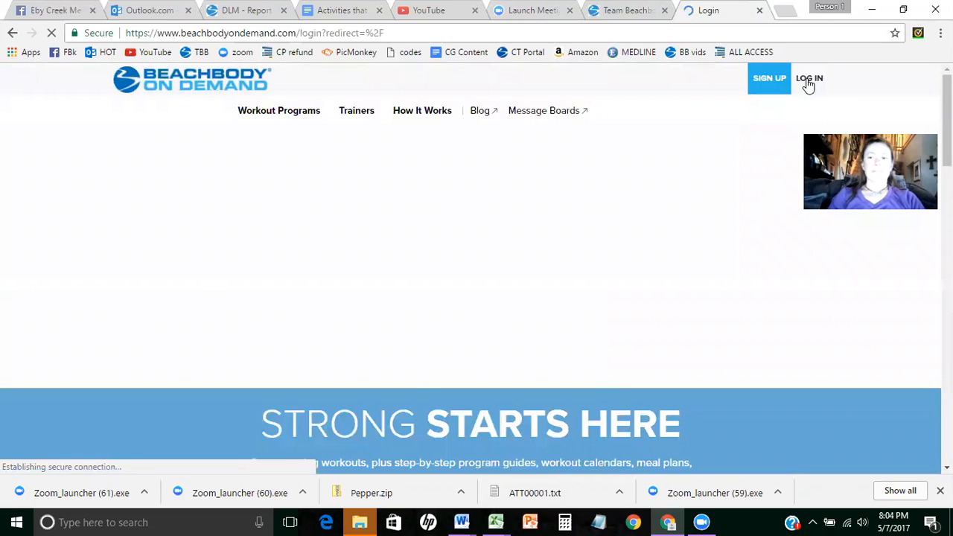
# Step: Log in using the autofilled saved email address and password
pyautogui.click(809, 77)
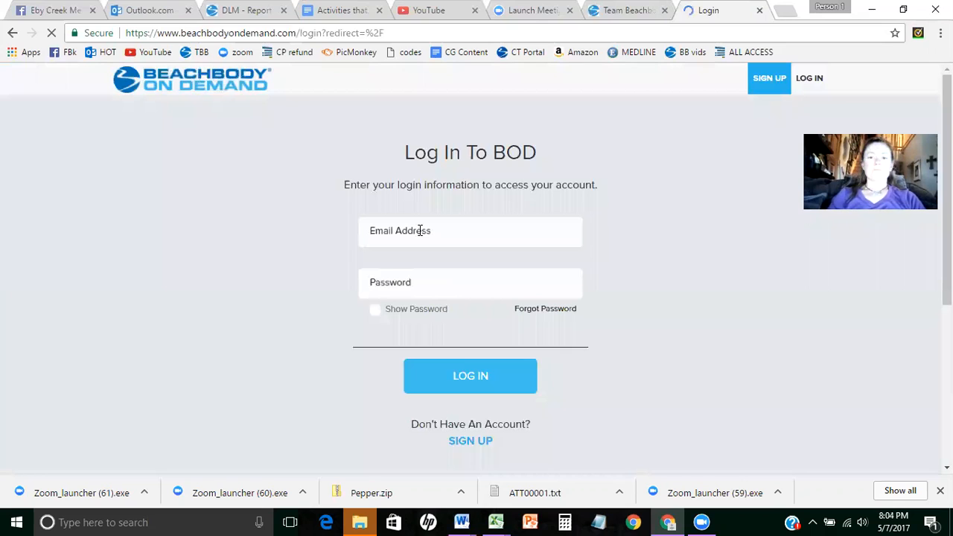
pyautogui.click(469, 230)
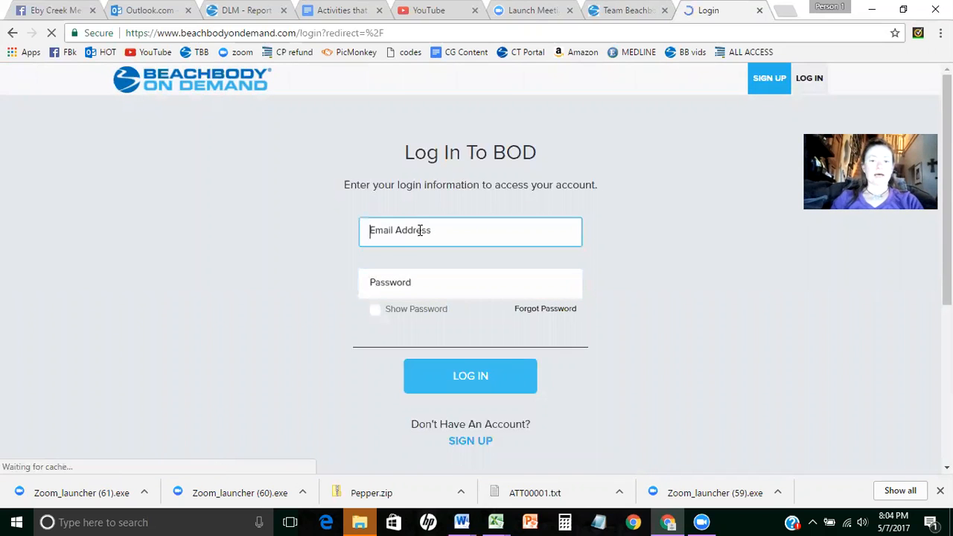
pyautogui.write('w')
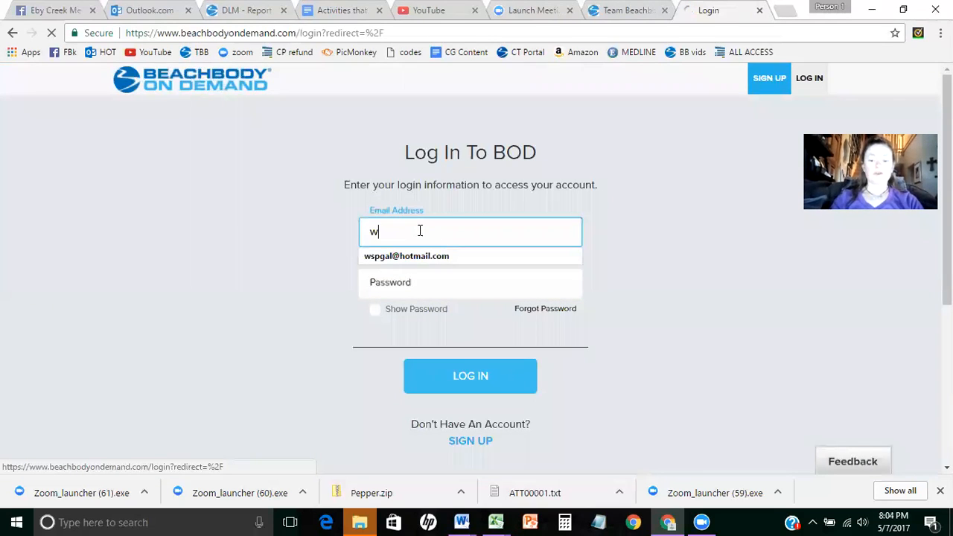
pyautogui.write('spgal')
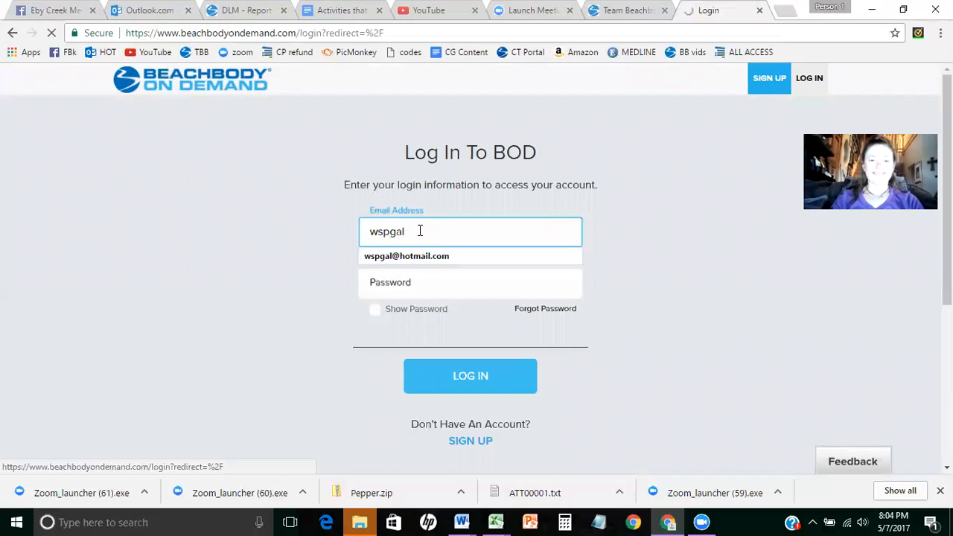
pyautogui.click(407, 256)
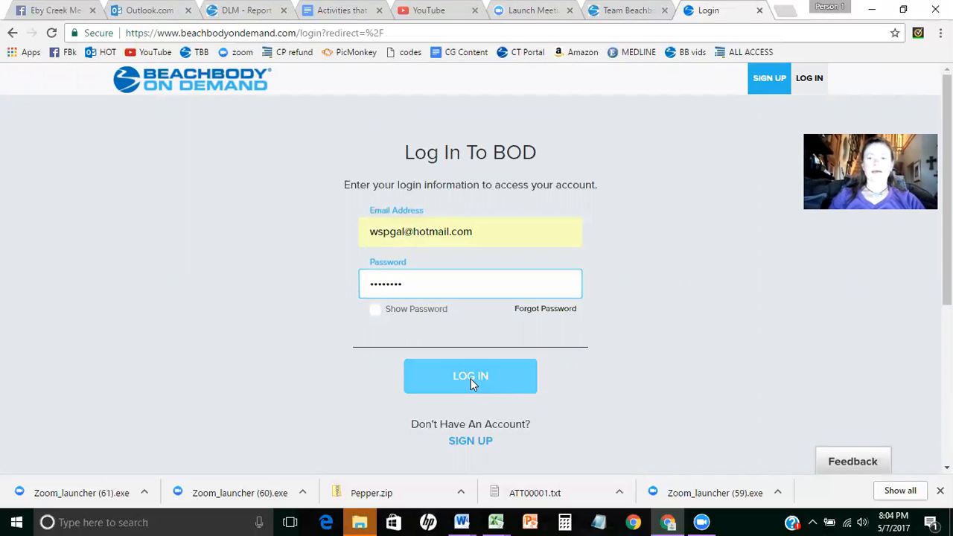
pyautogui.click(470, 376)
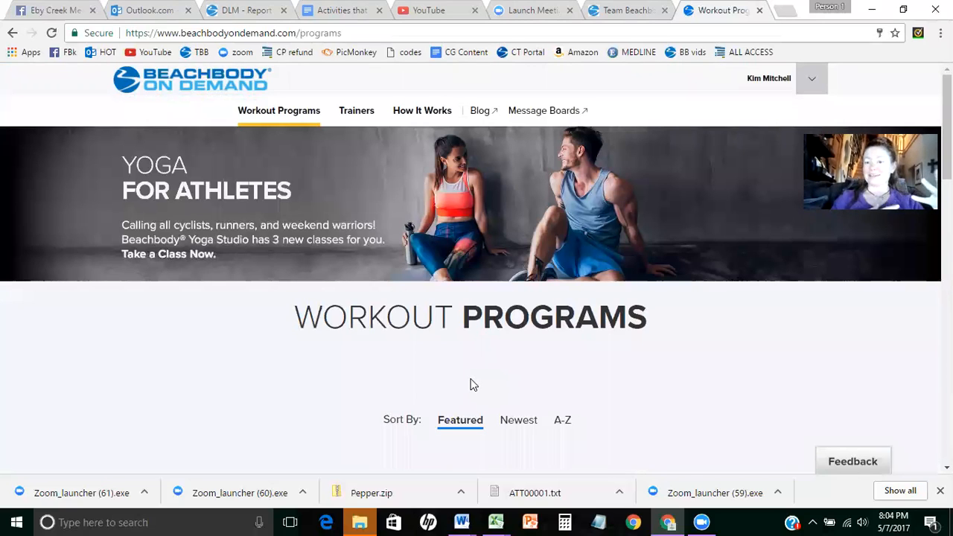
pyautogui.moveTo(855, 243)
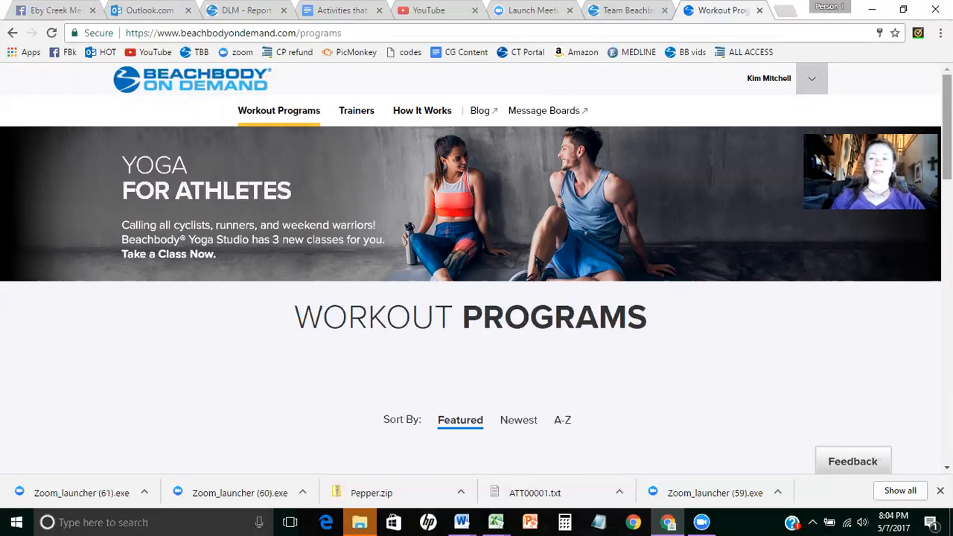
# Step: Scroll through the Workout Programs catalogue to browse the program cards
pyautogui.scroll(-3)
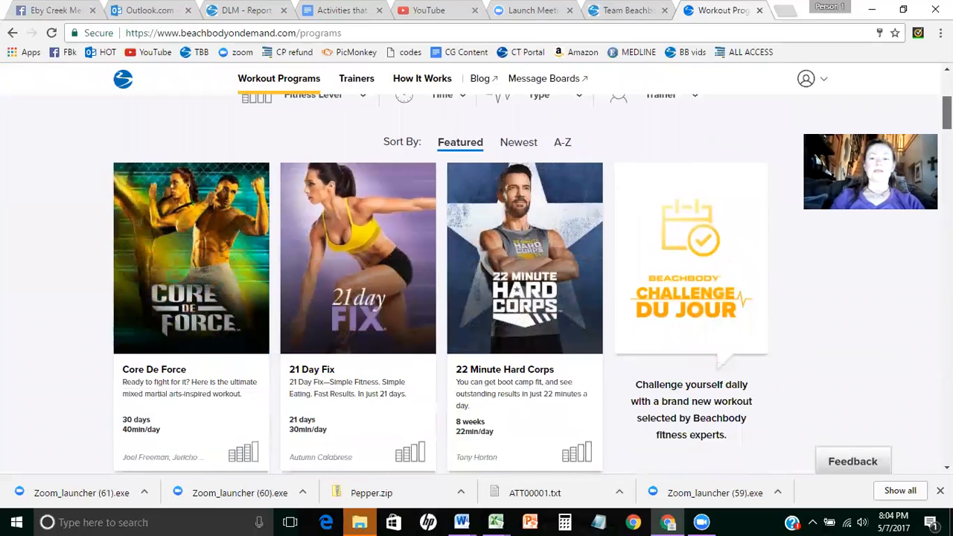
pyautogui.scroll(-3)
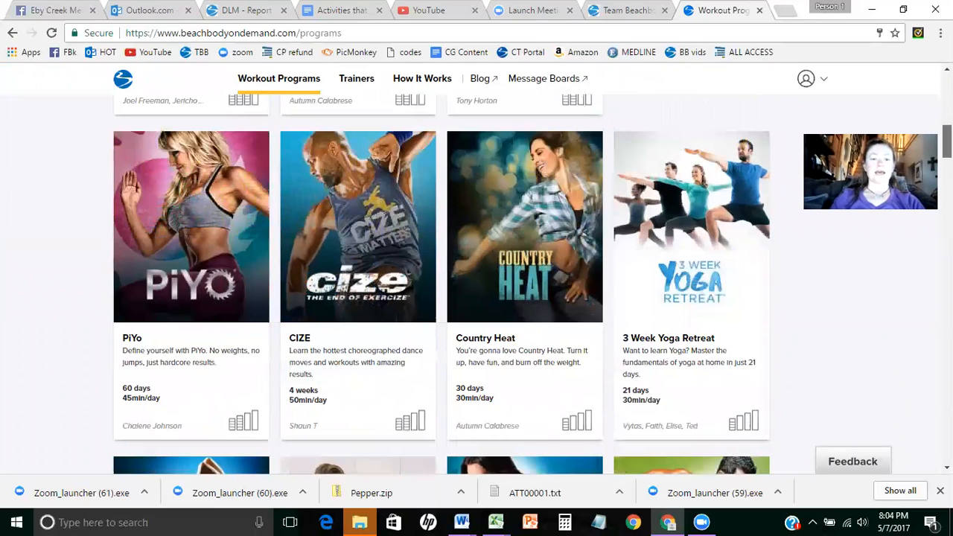
pyautogui.scroll(-3)
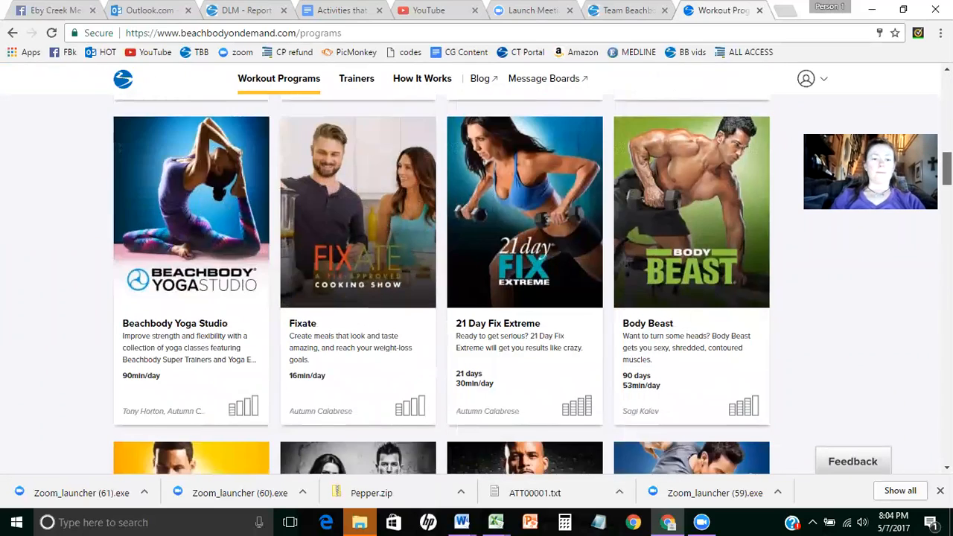
pyautogui.scroll(-3)
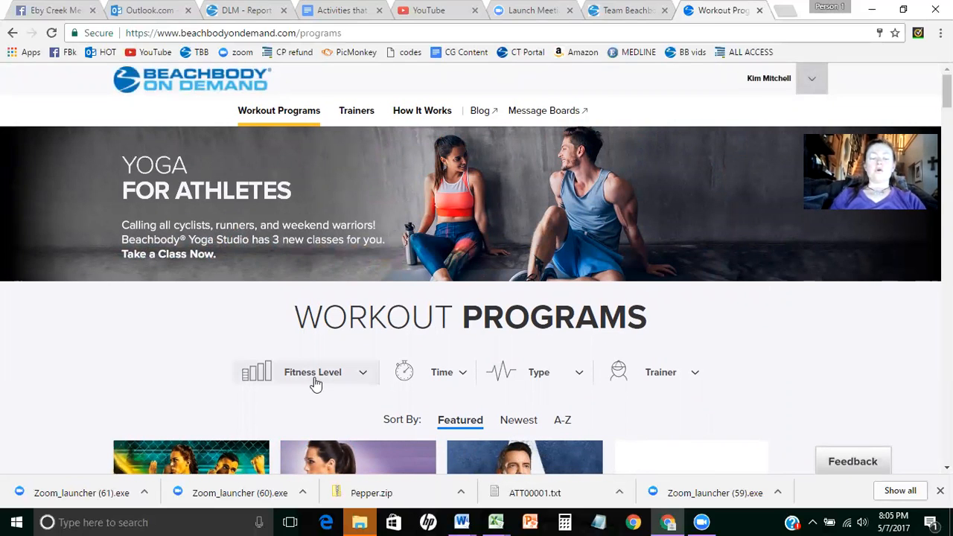
# Step: Filter programs to the Beginner fitness level and scroll through the results
pyautogui.click(325, 372)
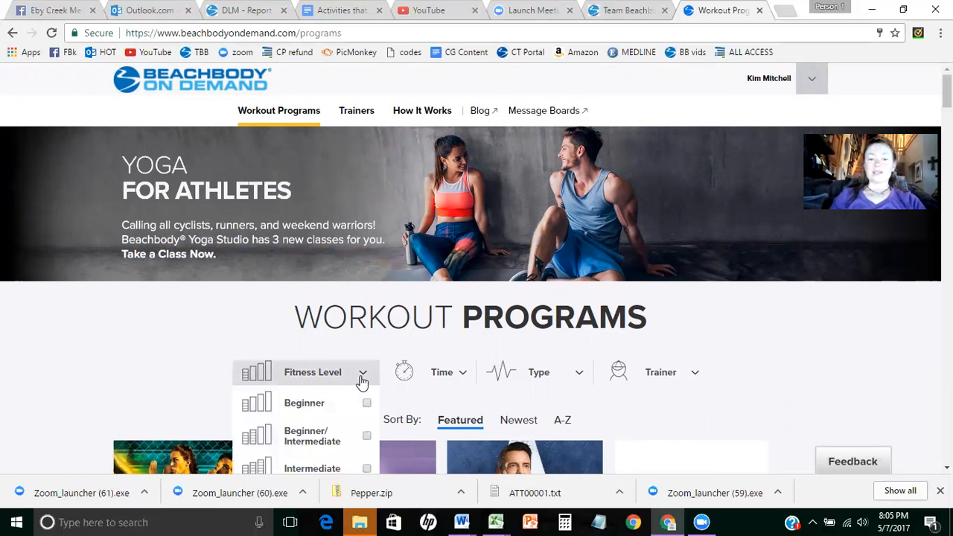
pyautogui.moveTo(304, 403)
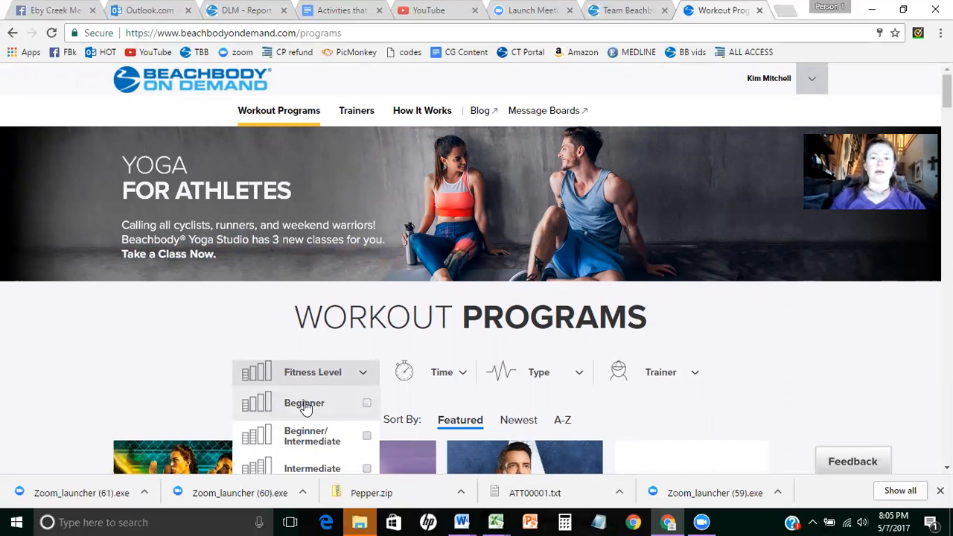
pyautogui.click(303, 402)
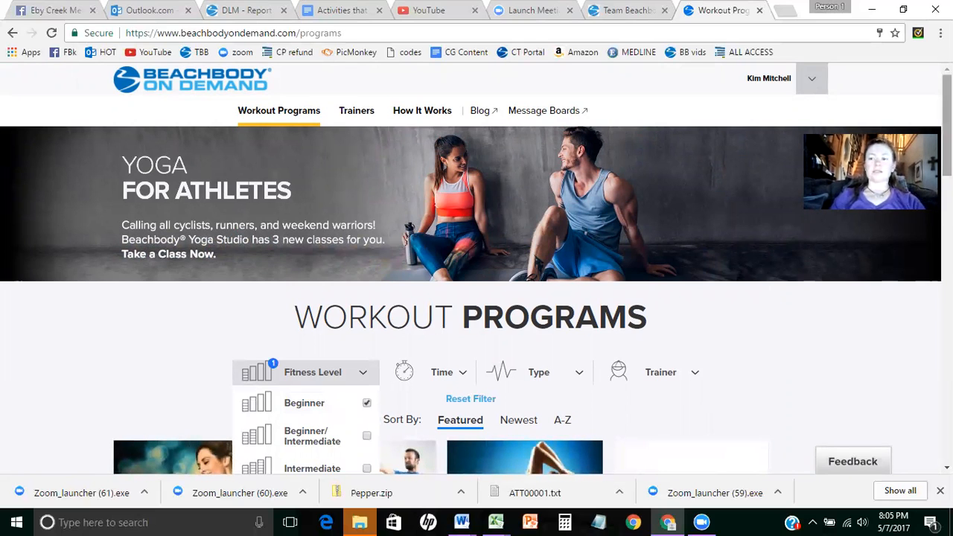
pyautogui.scroll(-3)
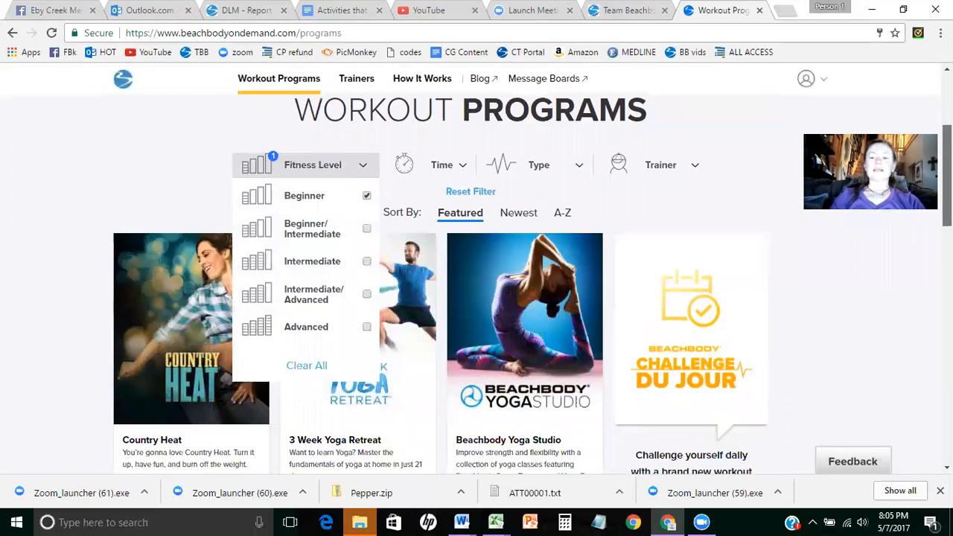
pyautogui.click(323, 165)
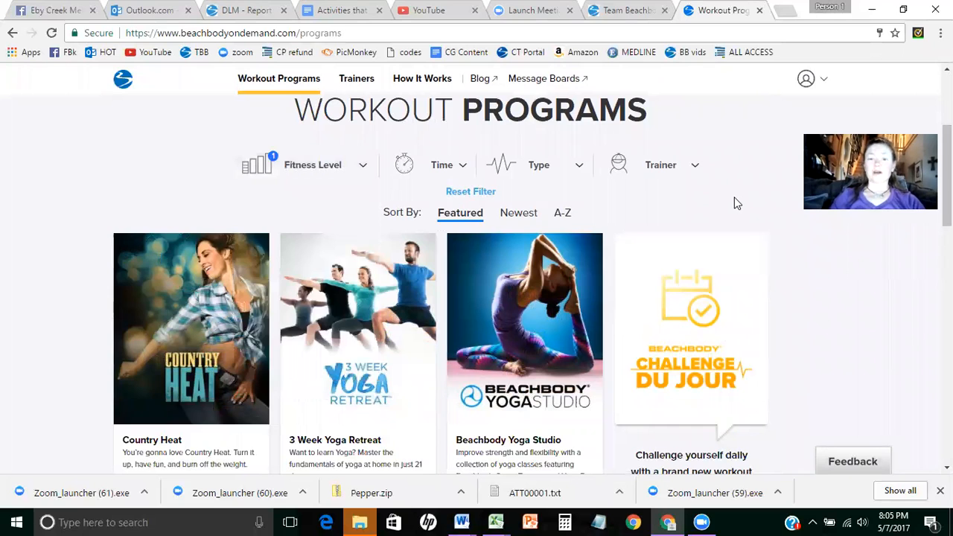
pyautogui.scroll(-3)
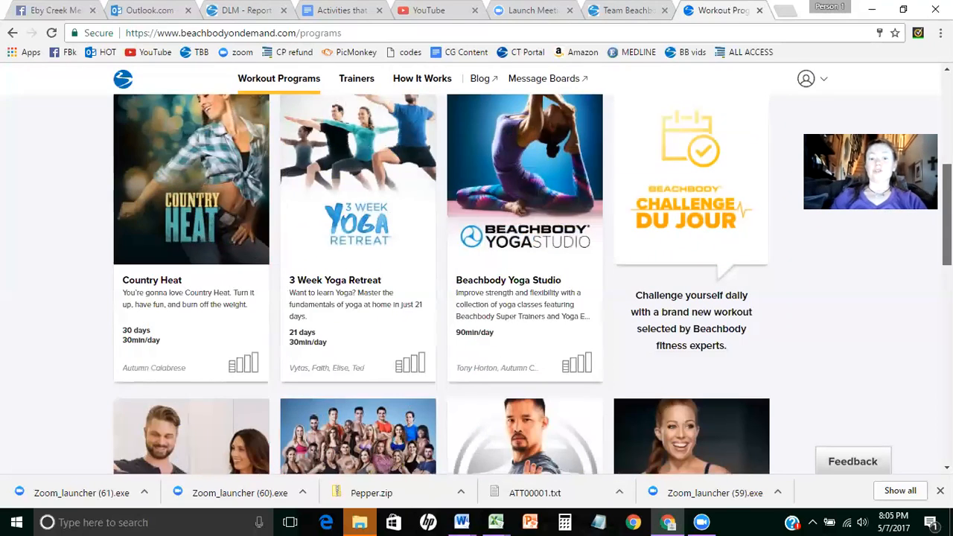
pyautogui.scroll(-3)
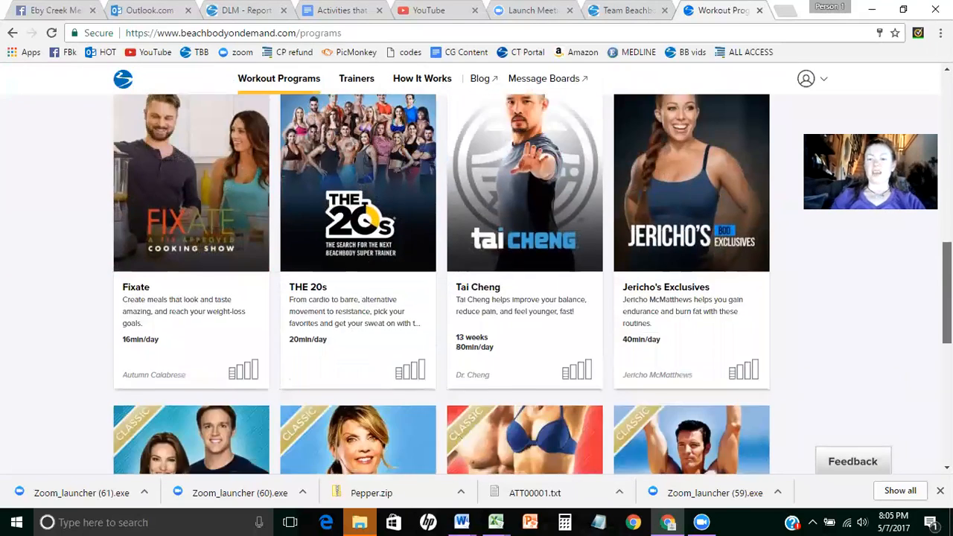
pyautogui.scroll(-3)
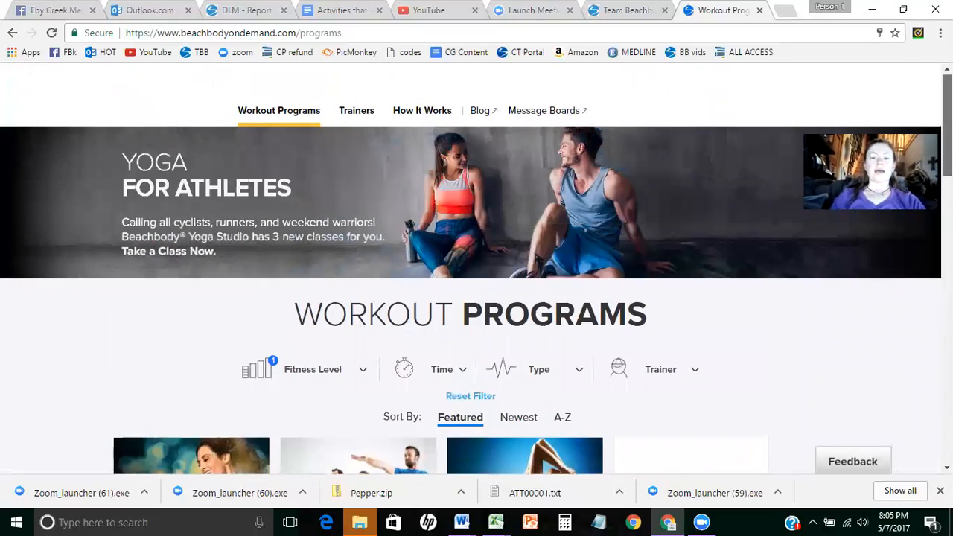
pyautogui.scroll(-3)
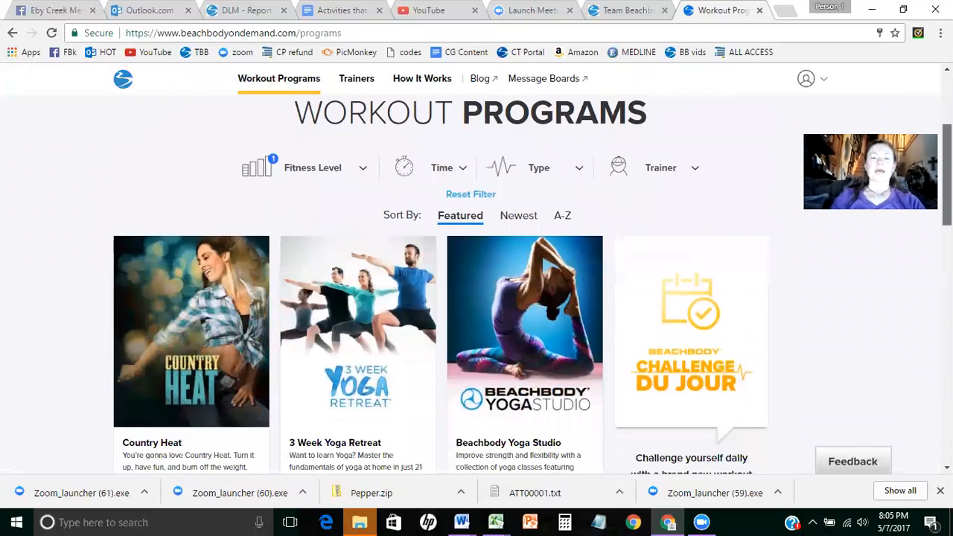
# Step: Glance at the Time filter, then clear the Beginner fitness-level filter
pyautogui.click(324, 167)
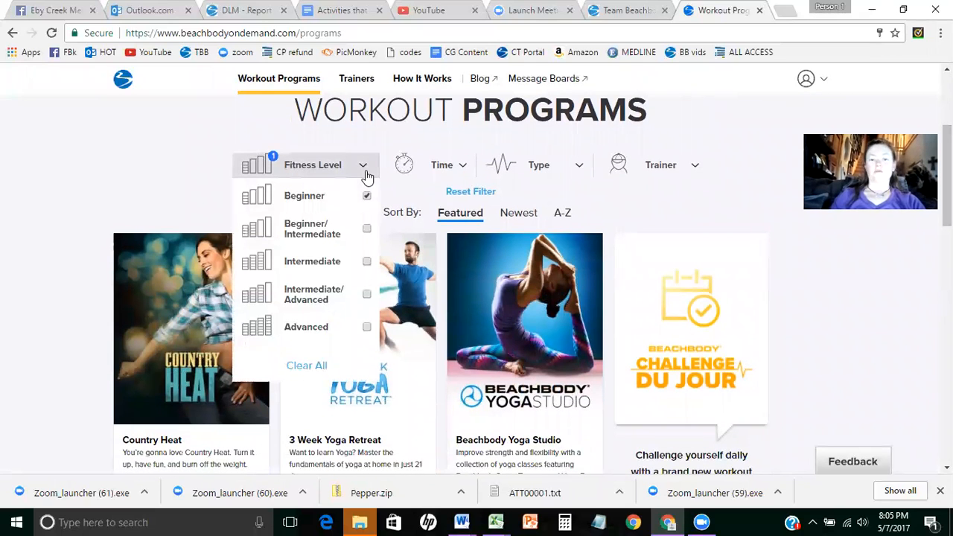
pyautogui.click(447, 165)
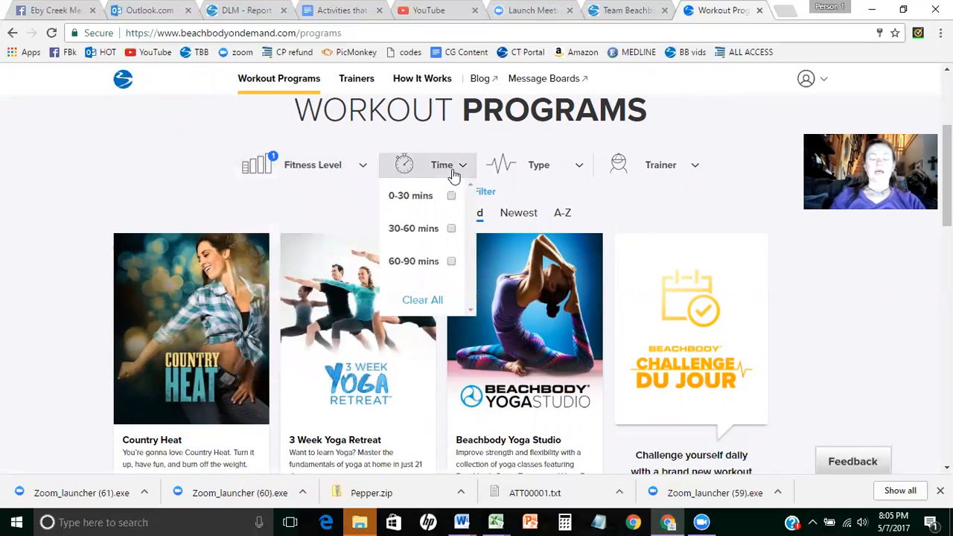
pyautogui.click(313, 165)
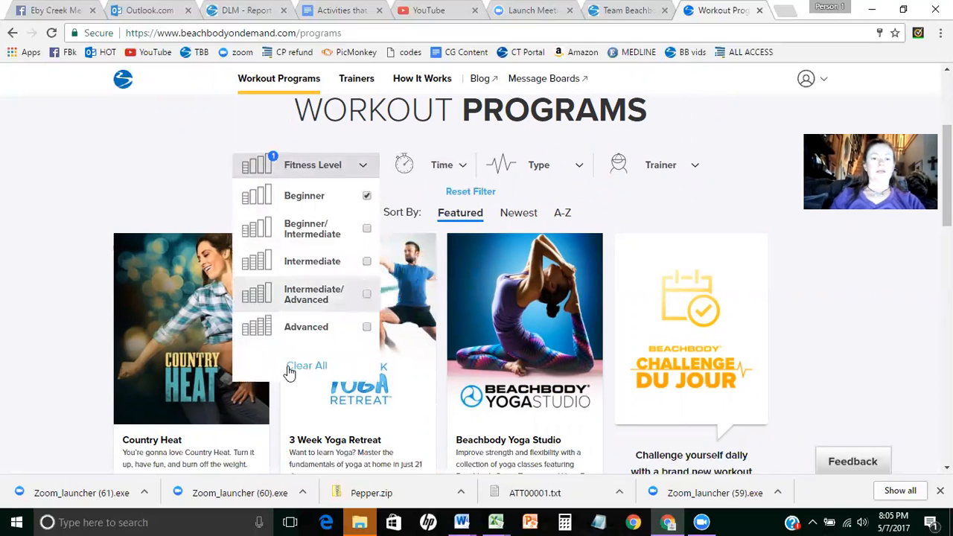
pyautogui.click(306, 365)
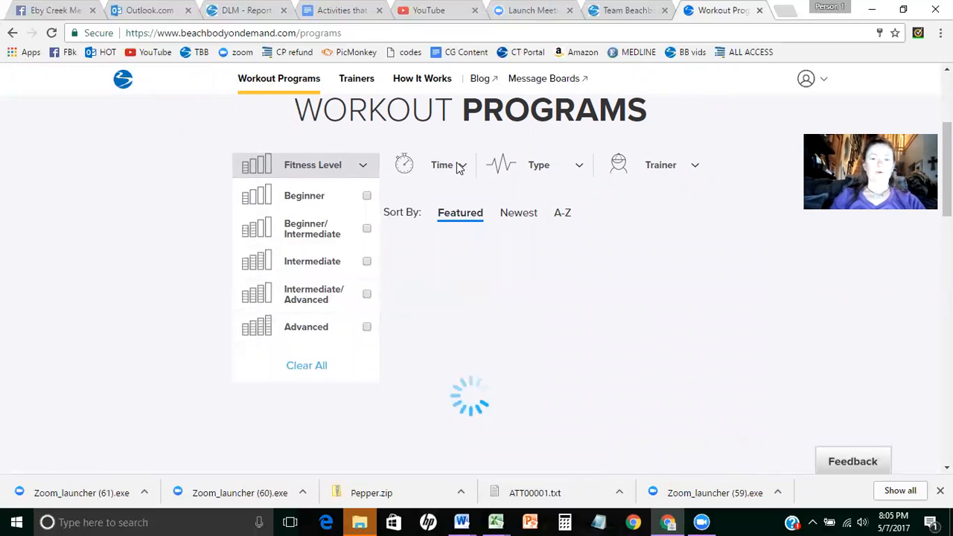
# Step: Apply the 0-30 mins workout-length filter, then clear it again
pyautogui.click(448, 165)
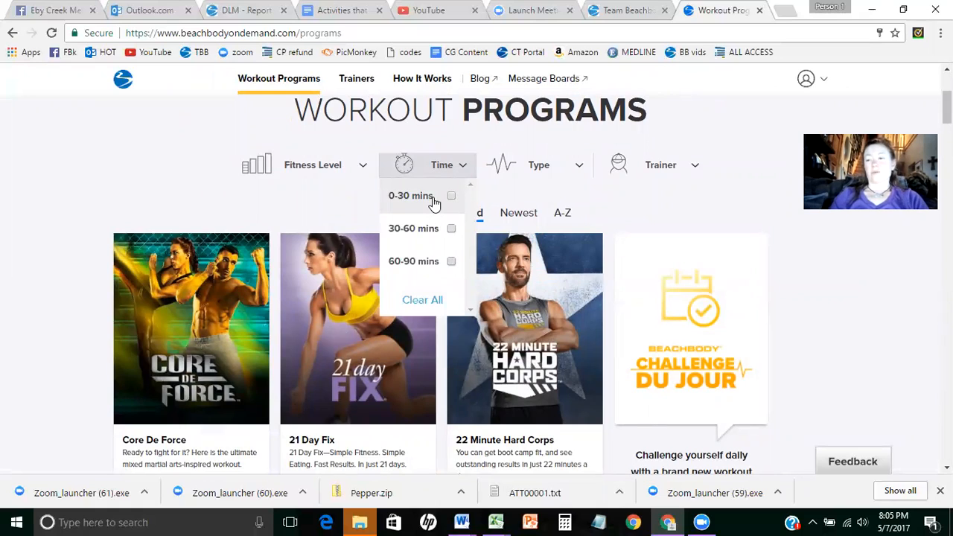
pyautogui.click(450, 195)
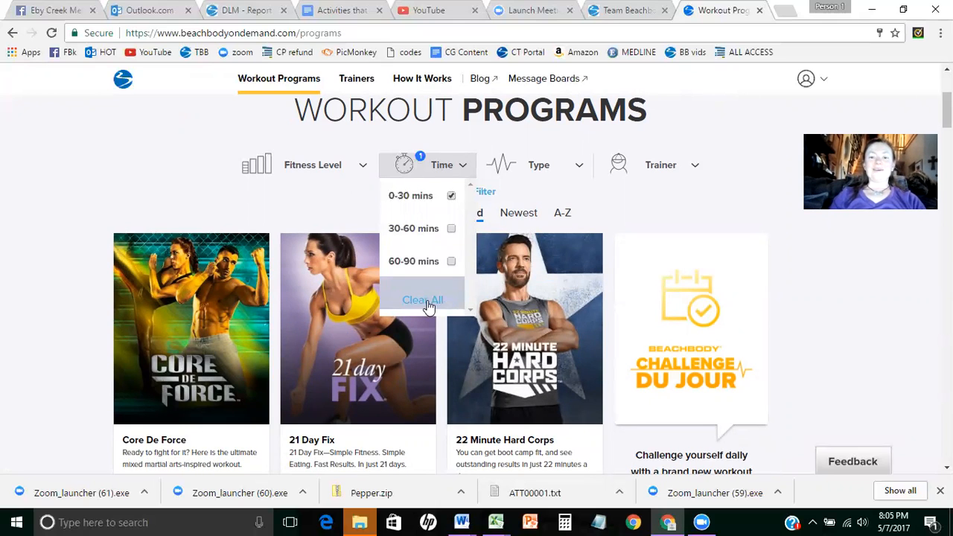
pyautogui.click(422, 299)
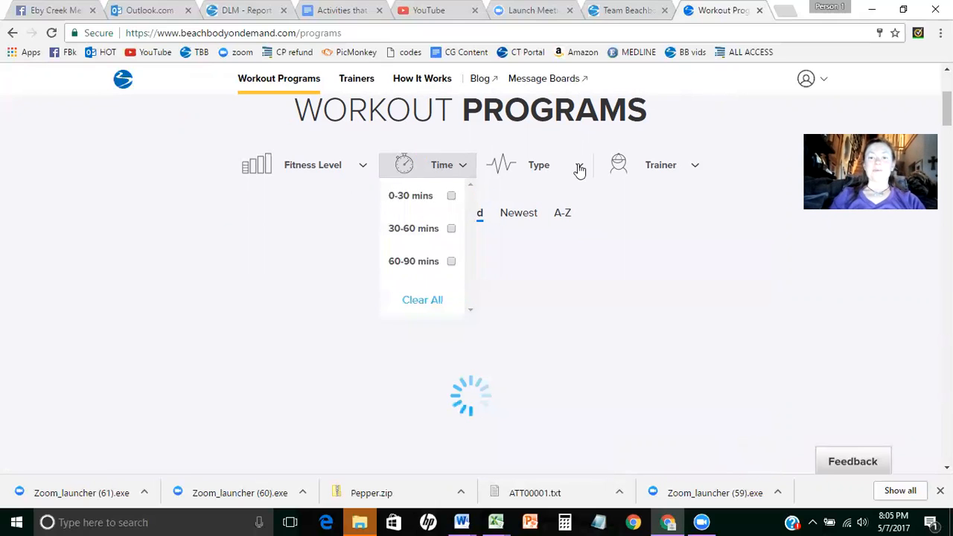
# Step: Expand the Type filter to show Cardio, Dance, Low Impact and Yoga options
pyautogui.click(538, 164)
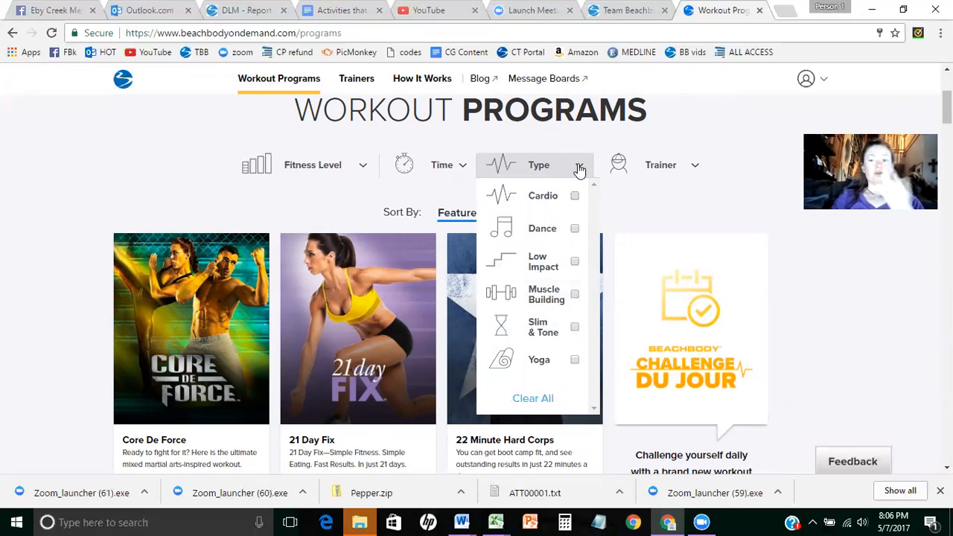
pyautogui.moveTo(676, 164)
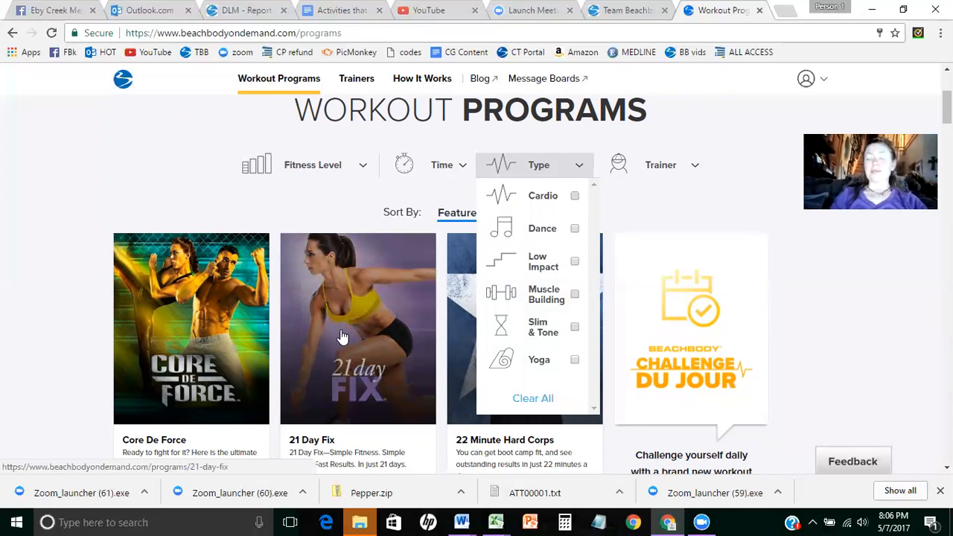
# Step: Open the 21 Day Fix program and scroll its Overview down to the blog content
pyautogui.click(357, 329)
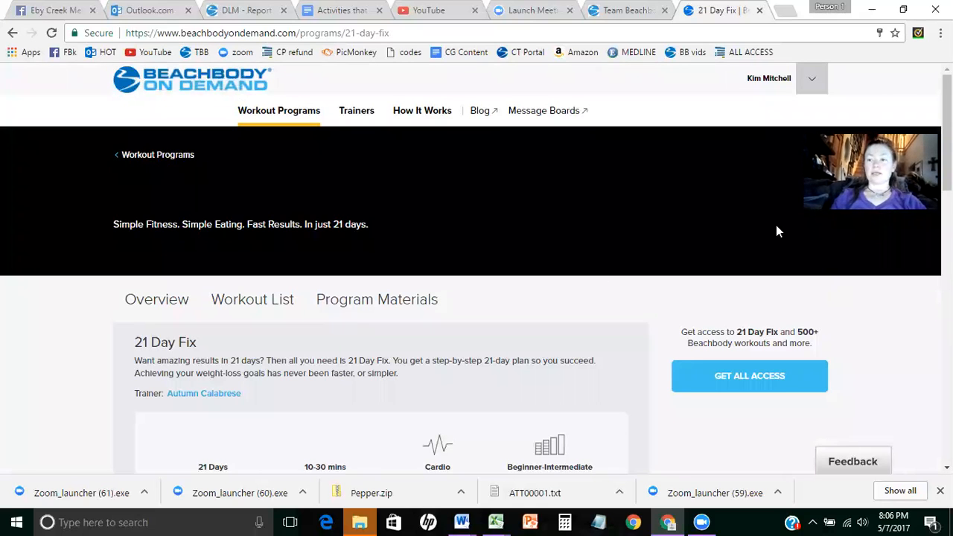
pyautogui.scroll(-3)
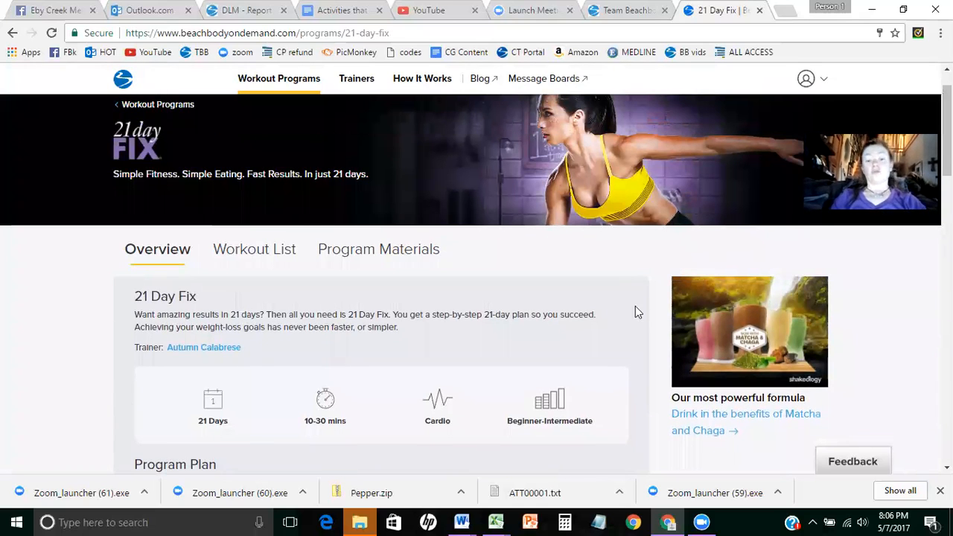
pyautogui.scroll(-3)
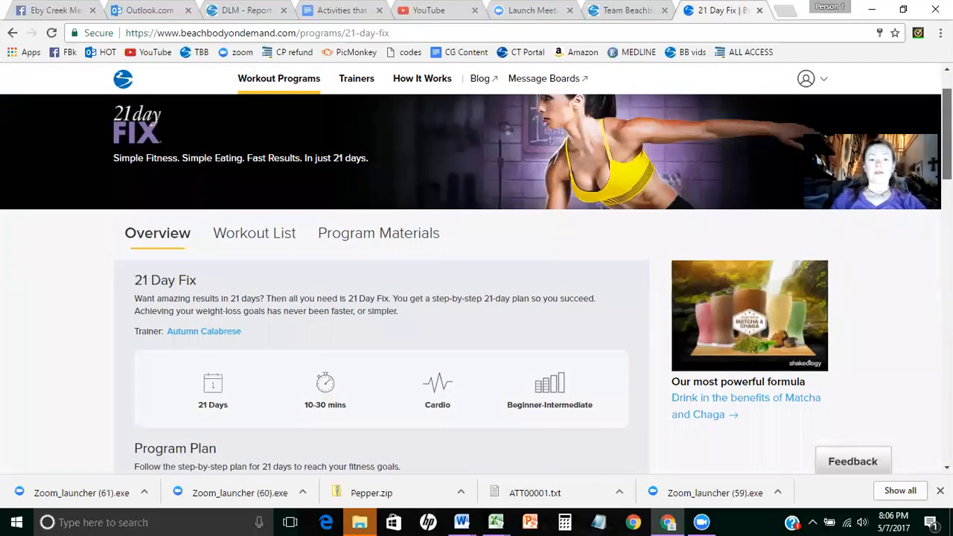
pyautogui.scroll(-3)
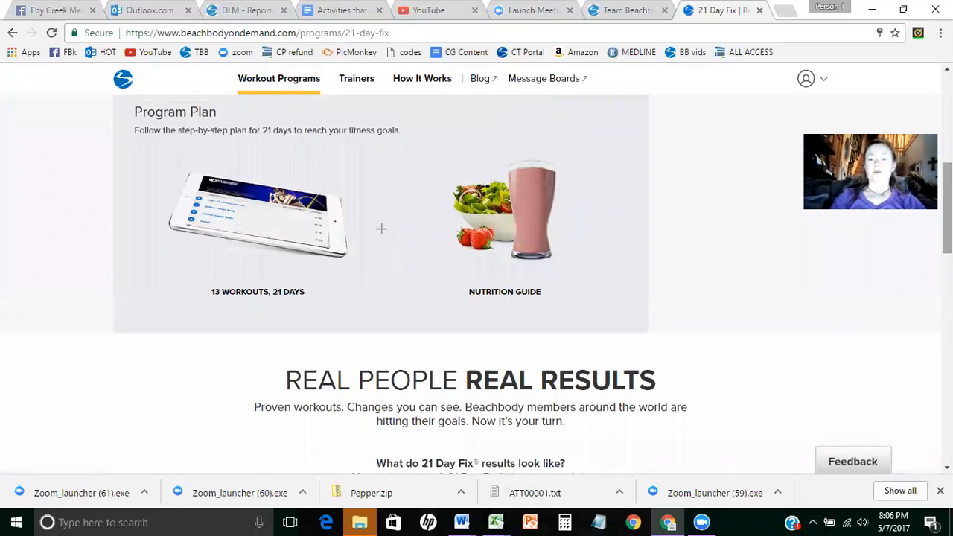
pyautogui.scroll(-3)
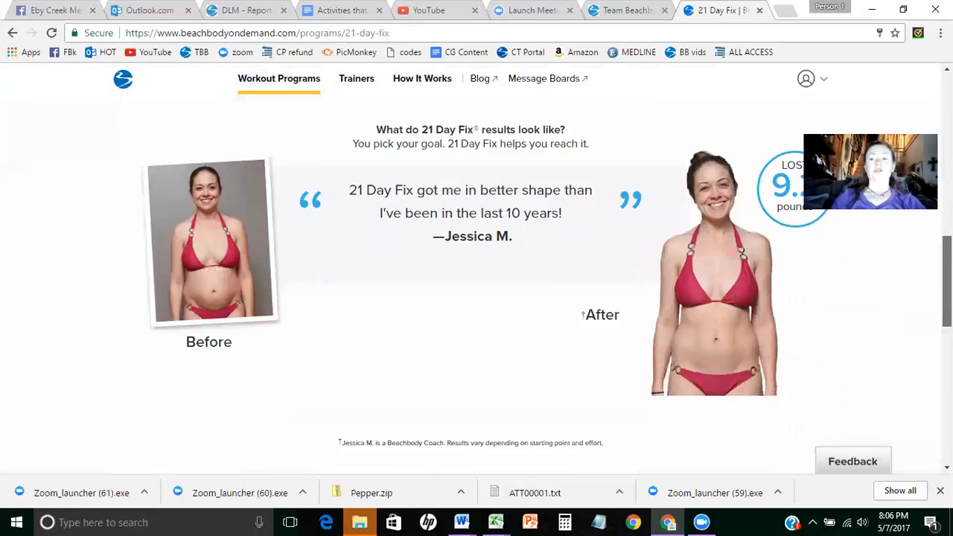
pyautogui.scroll(-3)
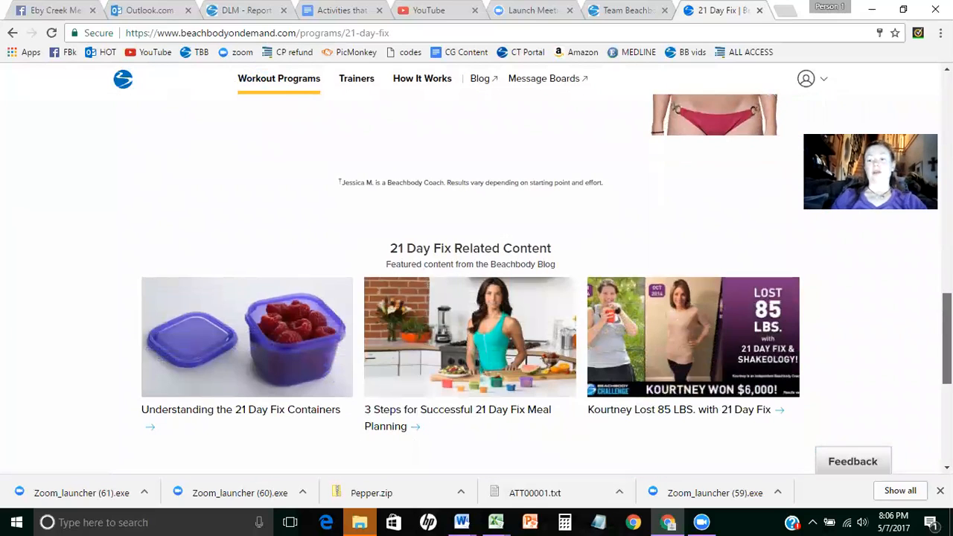
pyautogui.scroll(3)
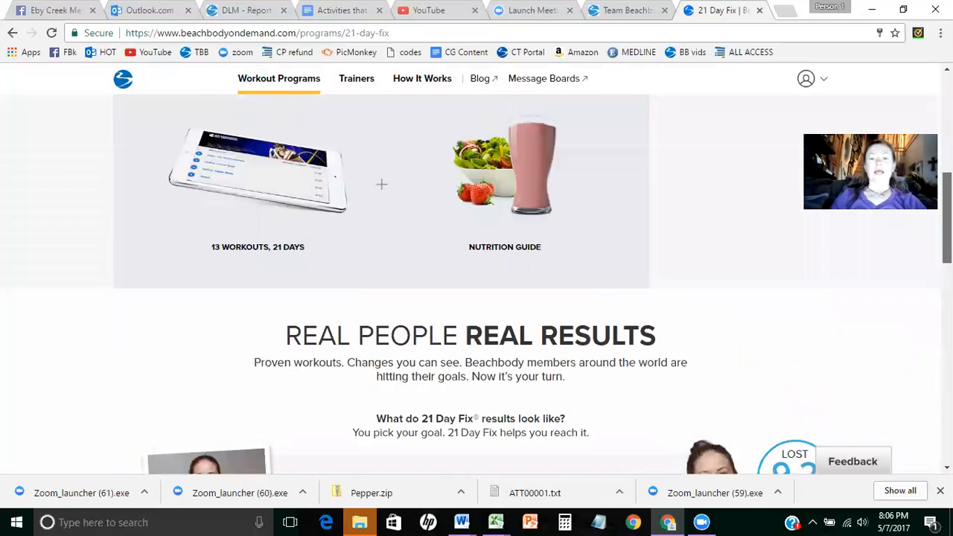
pyautogui.scroll(-3)
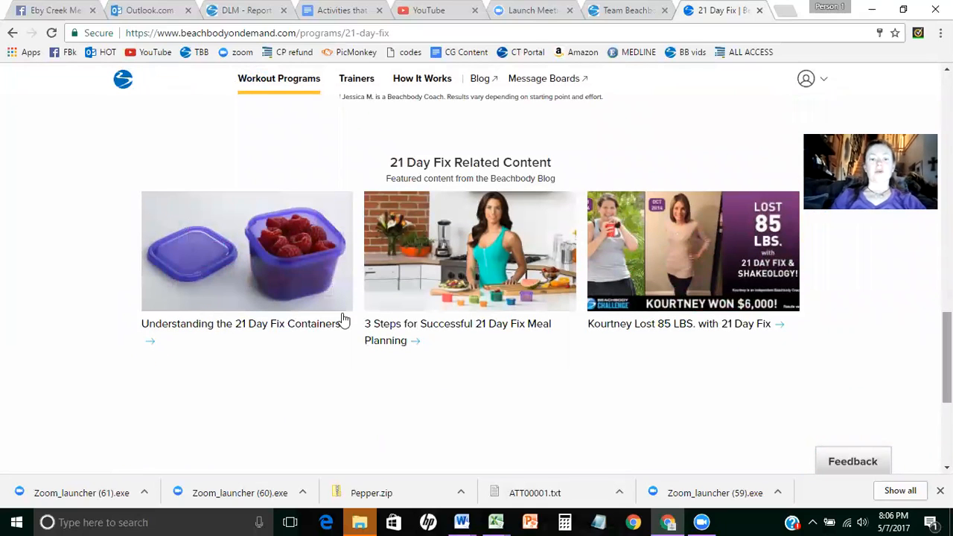
pyautogui.moveTo(223, 258)
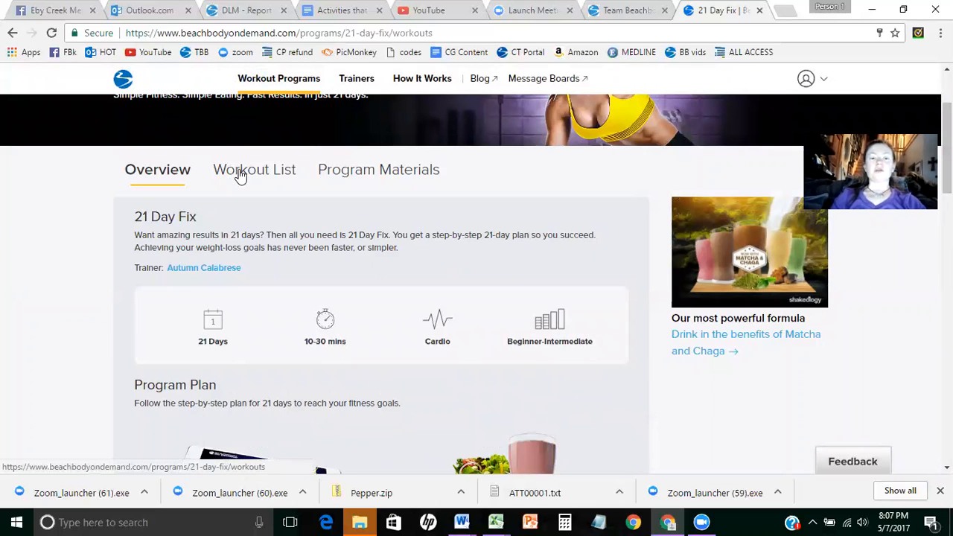
# Step: Open the 21 Day Fix Workout List and expand Total Body Cardio Fix's details
pyautogui.click(254, 169)
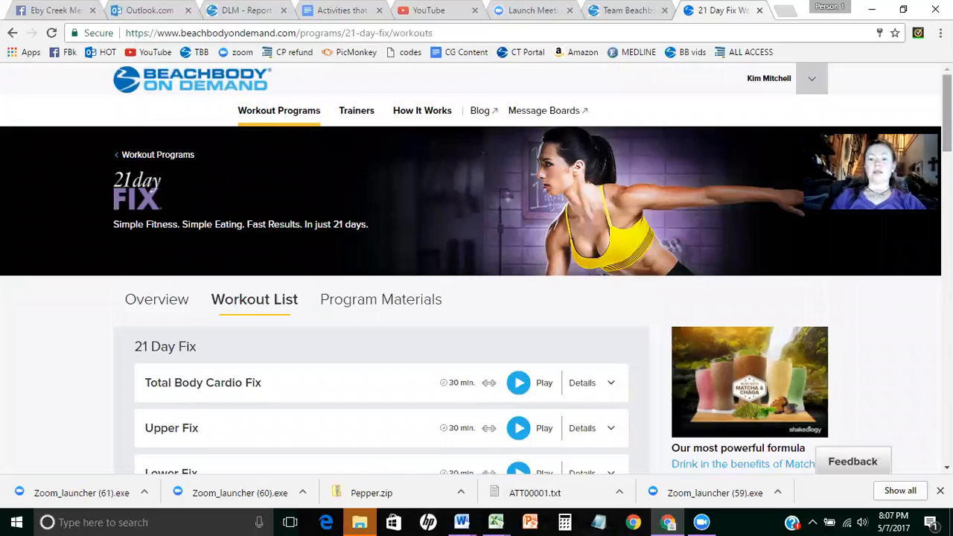
pyautogui.scroll(-3)
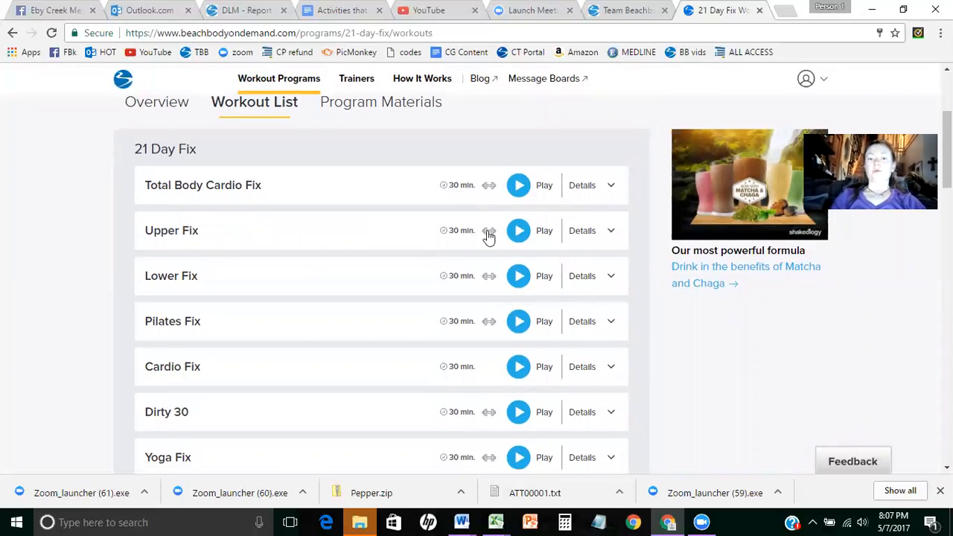
pyautogui.moveTo(491, 303)
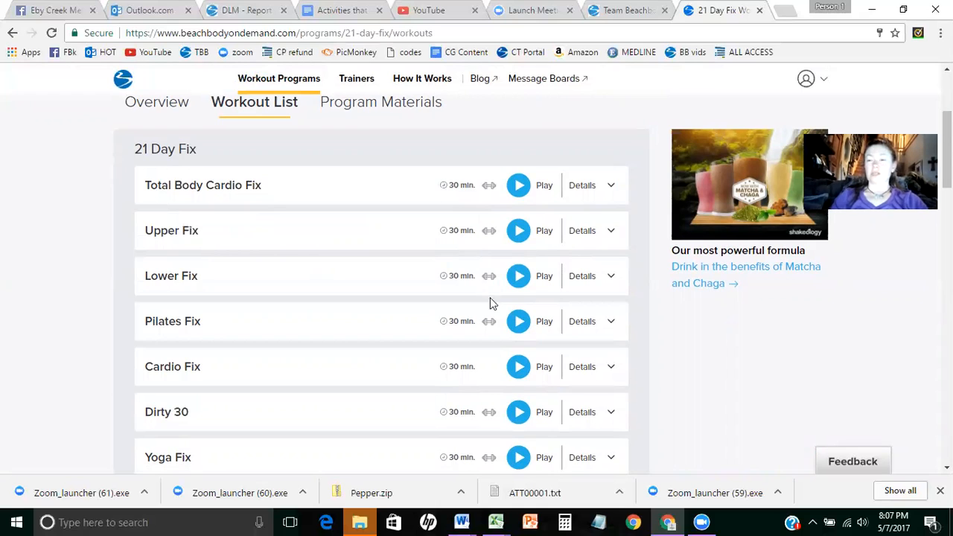
pyautogui.moveTo(544, 321)
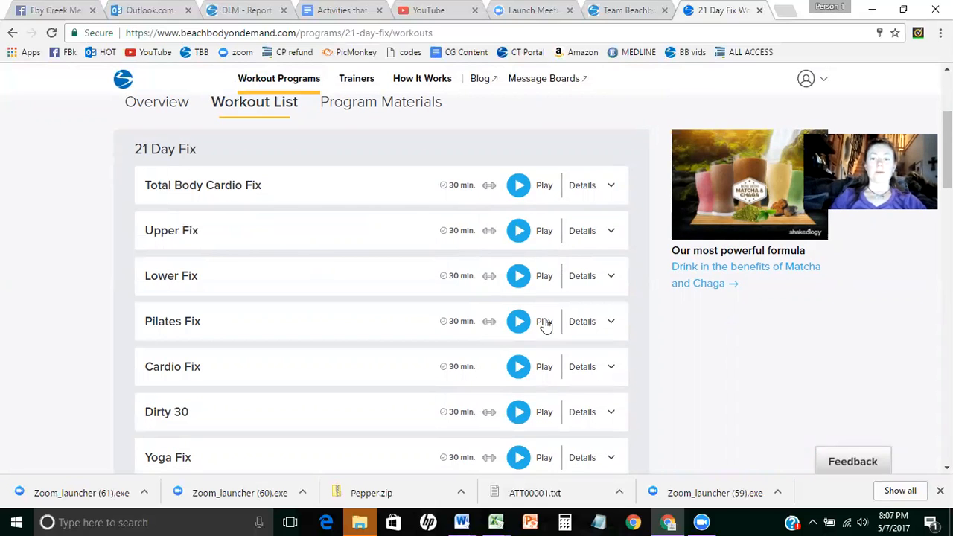
pyautogui.moveTo(607, 193)
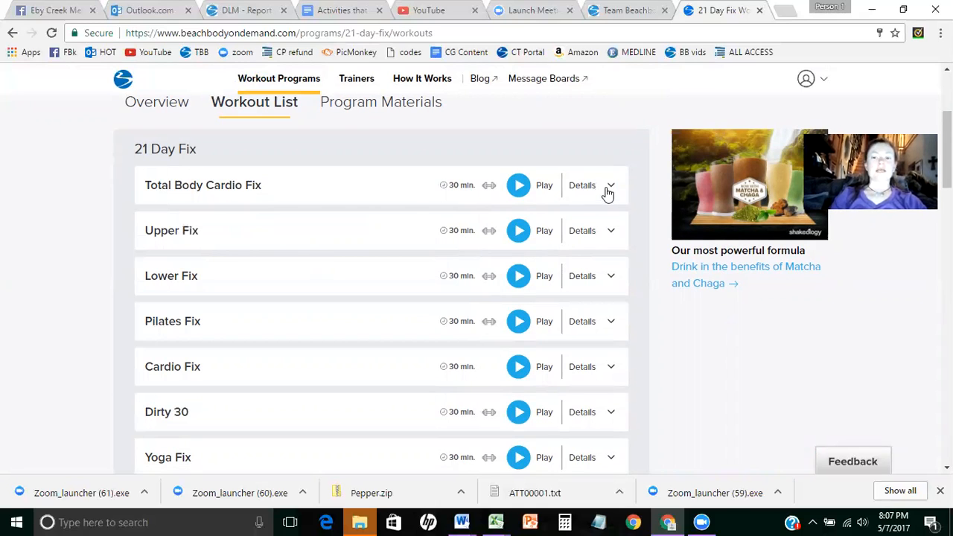
pyautogui.click(582, 185)
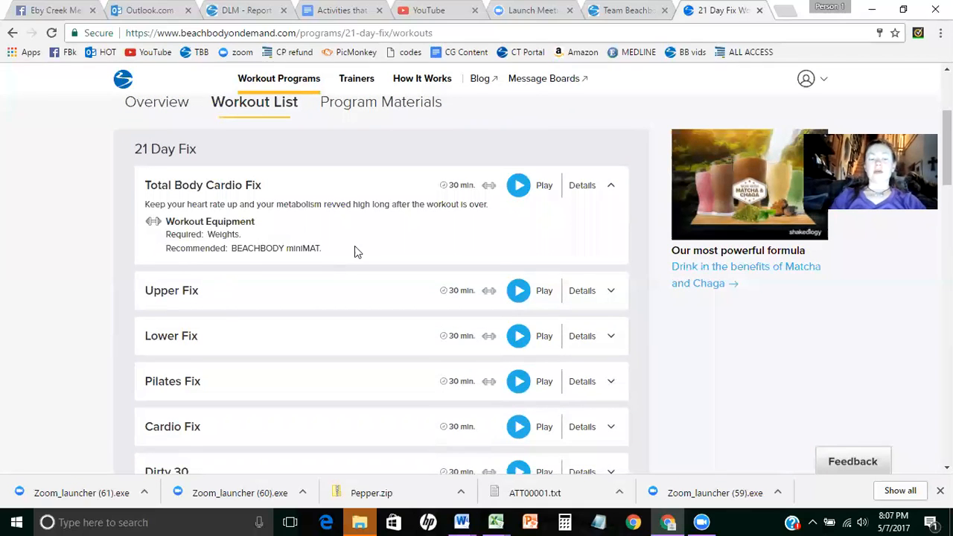
pyautogui.moveTo(290, 248)
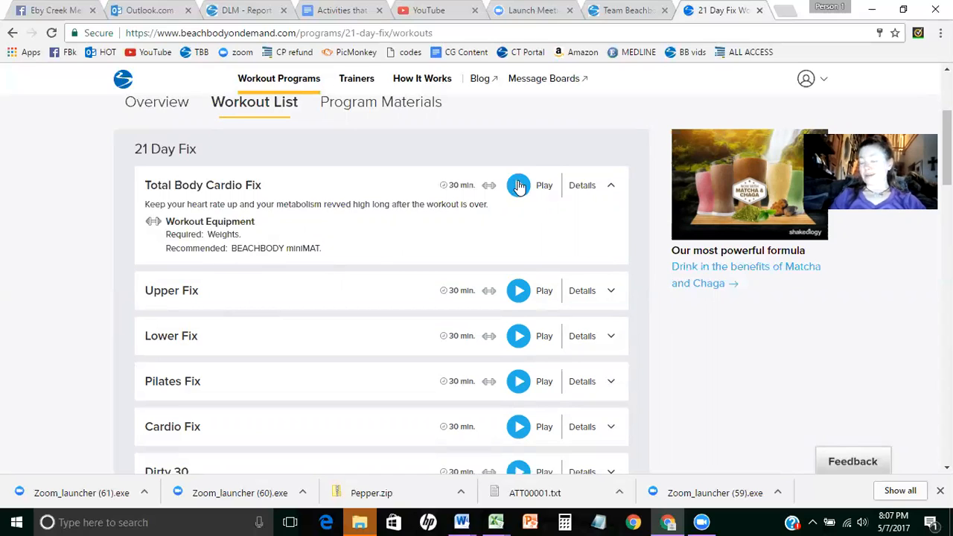
pyautogui.moveTo(364, 108)
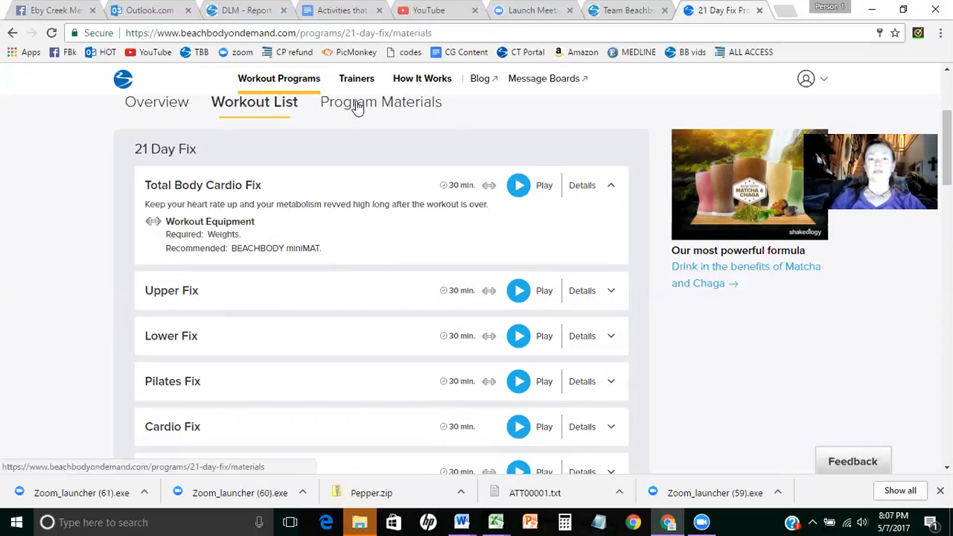
# Step: Open 21 Day Fix Program Materials and scroll through the nutrition guides and language versions
pyautogui.click(379, 102)
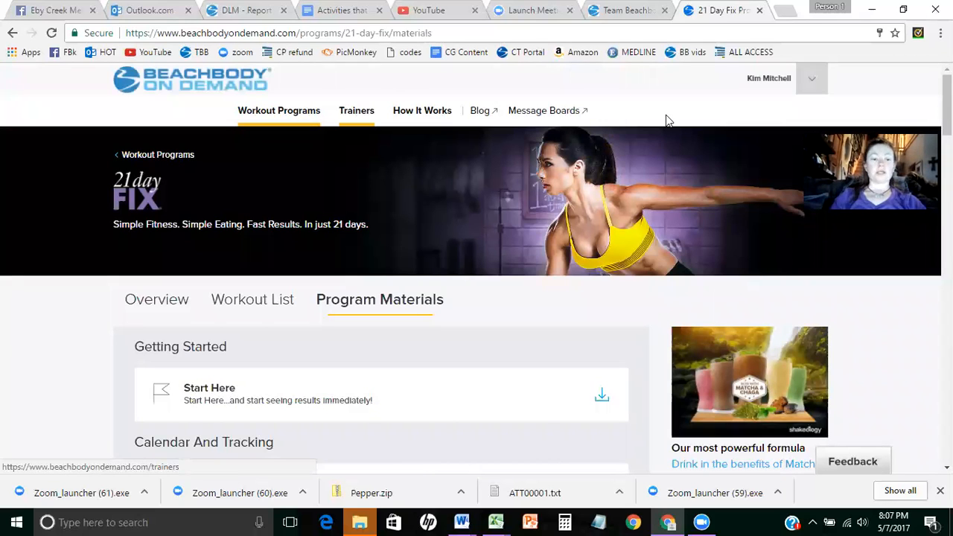
pyautogui.scroll(-3)
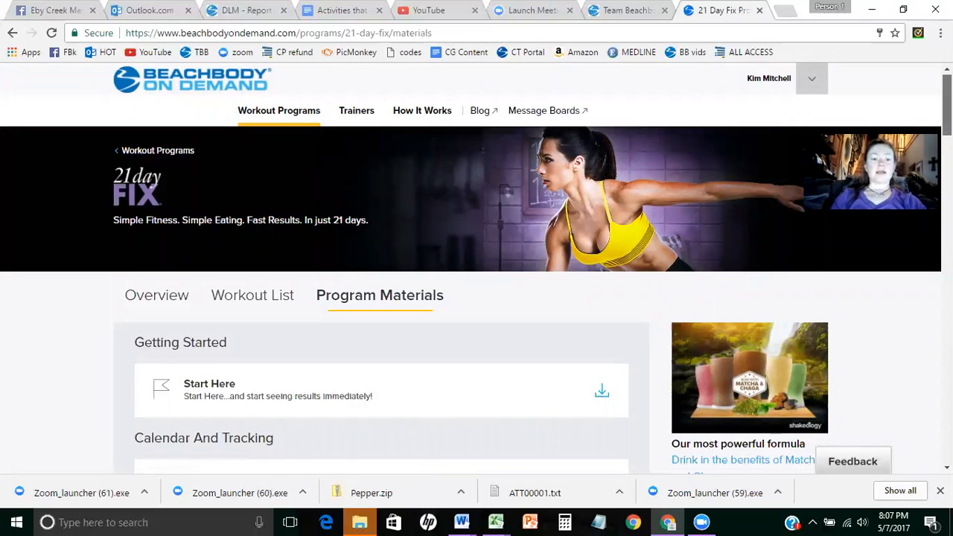
pyautogui.scroll(-3)
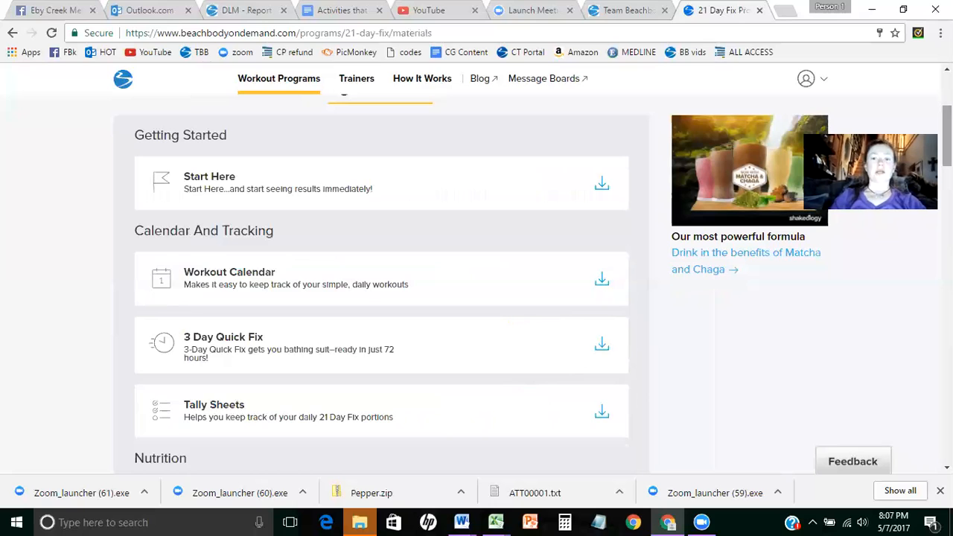
pyautogui.moveTo(231, 194)
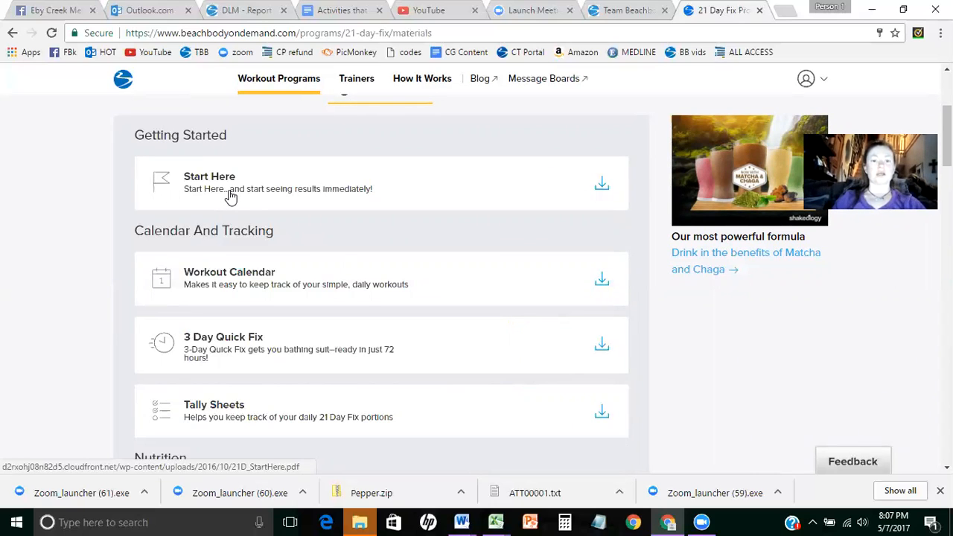
pyautogui.moveTo(193, 298)
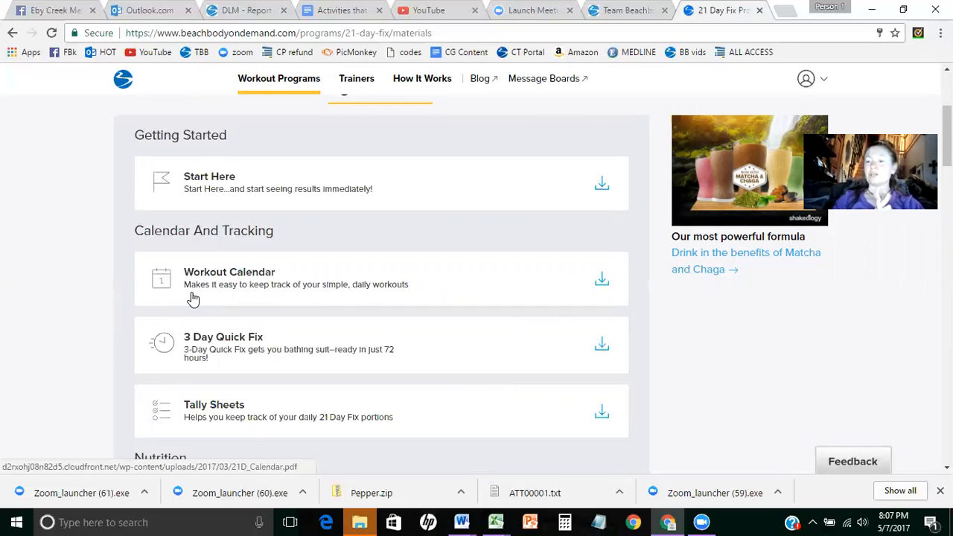
pyautogui.moveTo(198, 311)
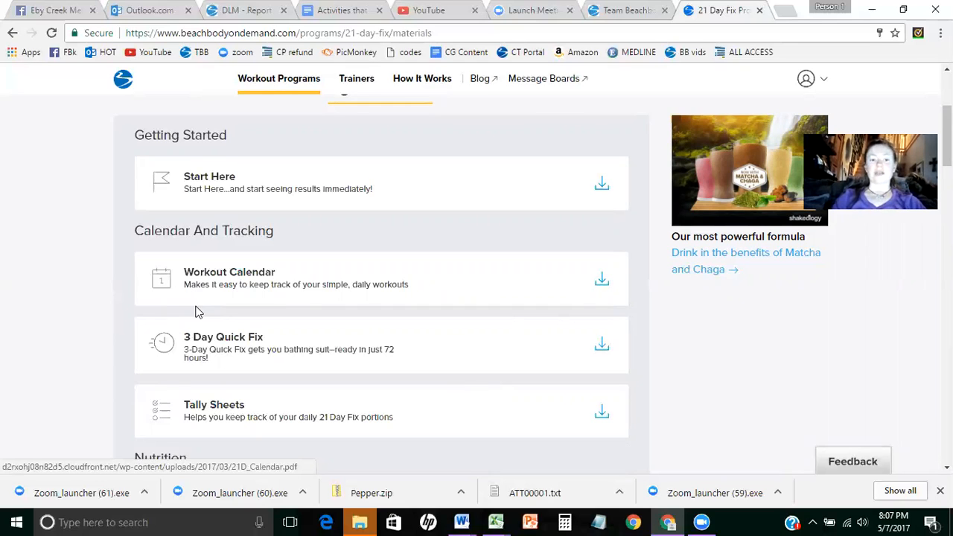
pyautogui.moveTo(274, 429)
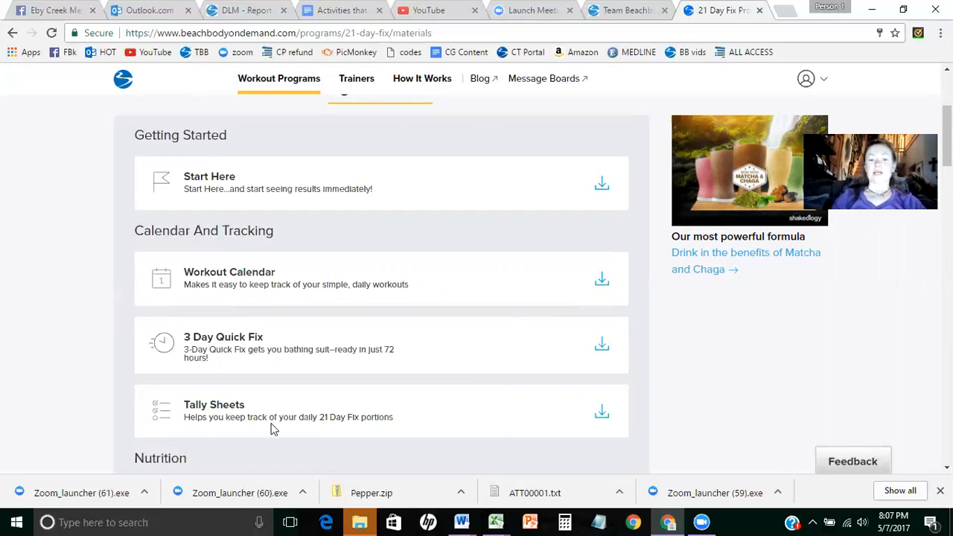
pyautogui.scroll(-3)
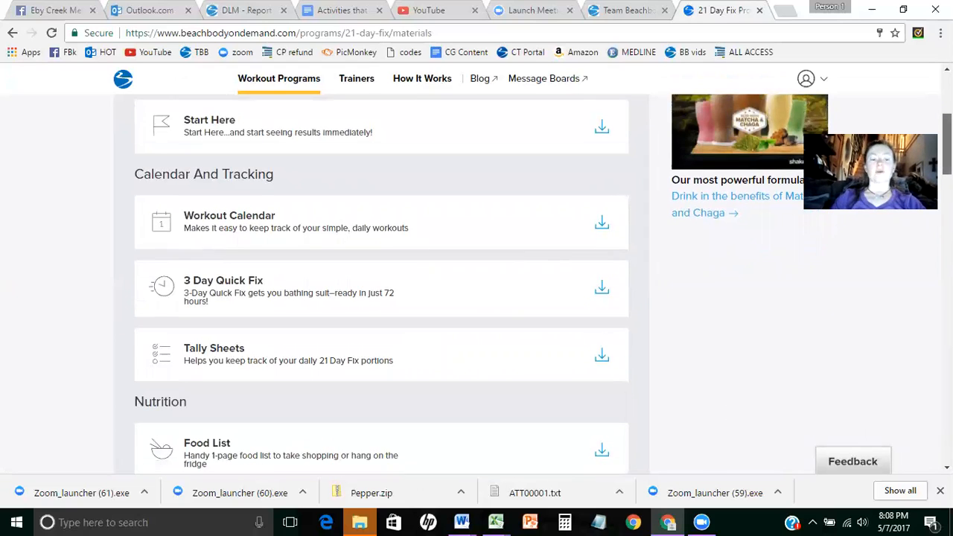
pyautogui.scroll(-3)
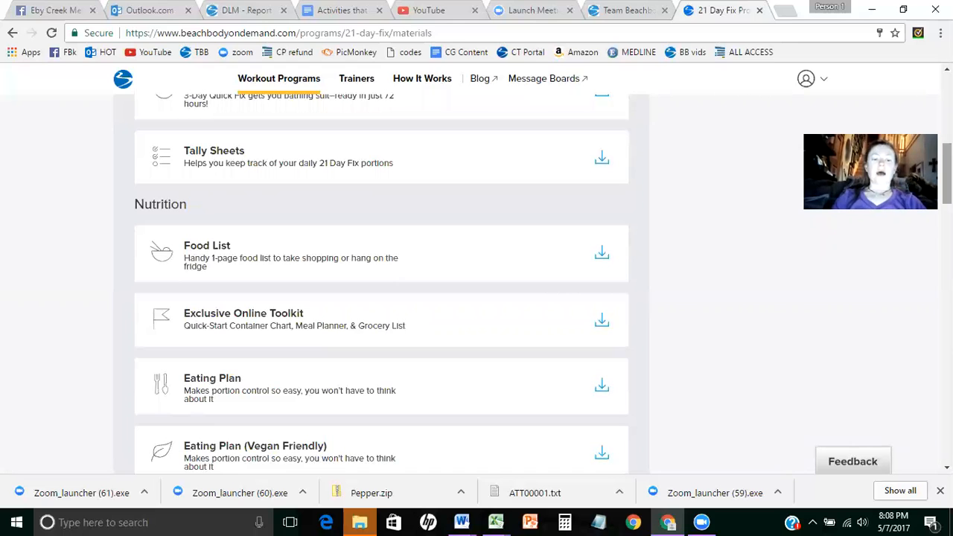
pyautogui.scroll(-3)
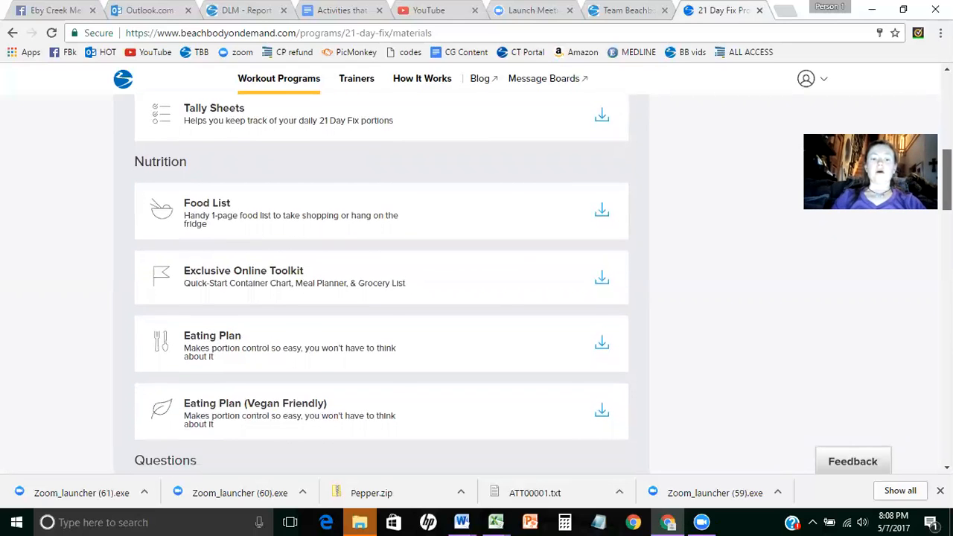
pyautogui.scroll(-3)
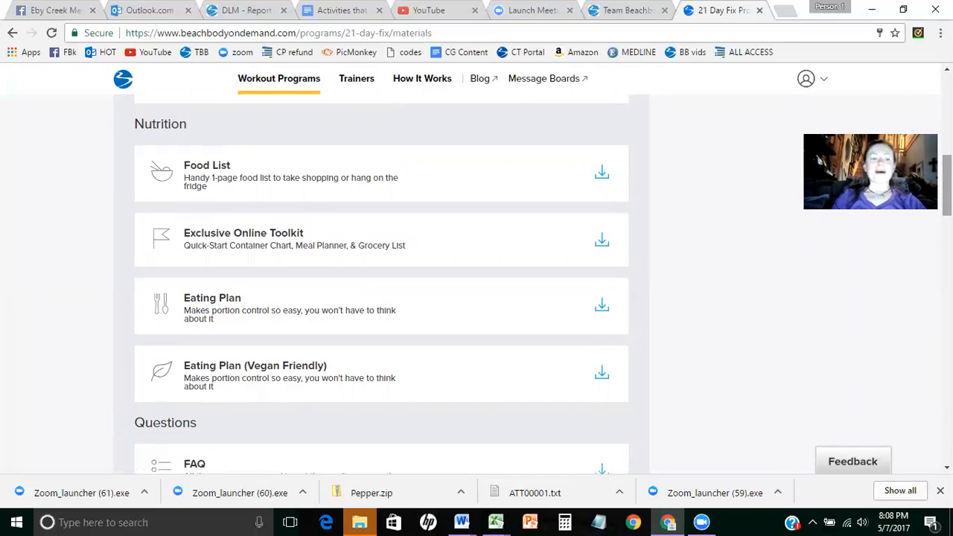
pyautogui.scroll(-3)
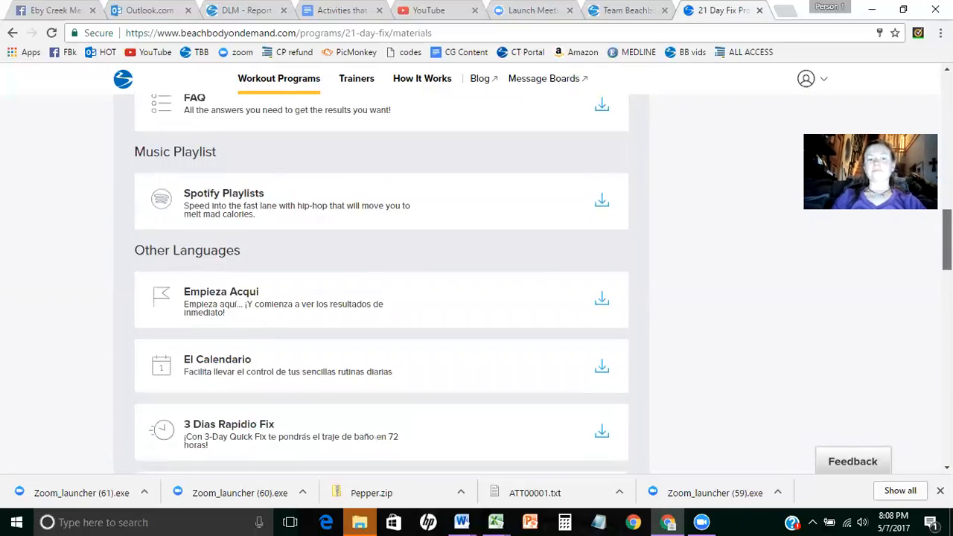
pyautogui.scroll(-3)
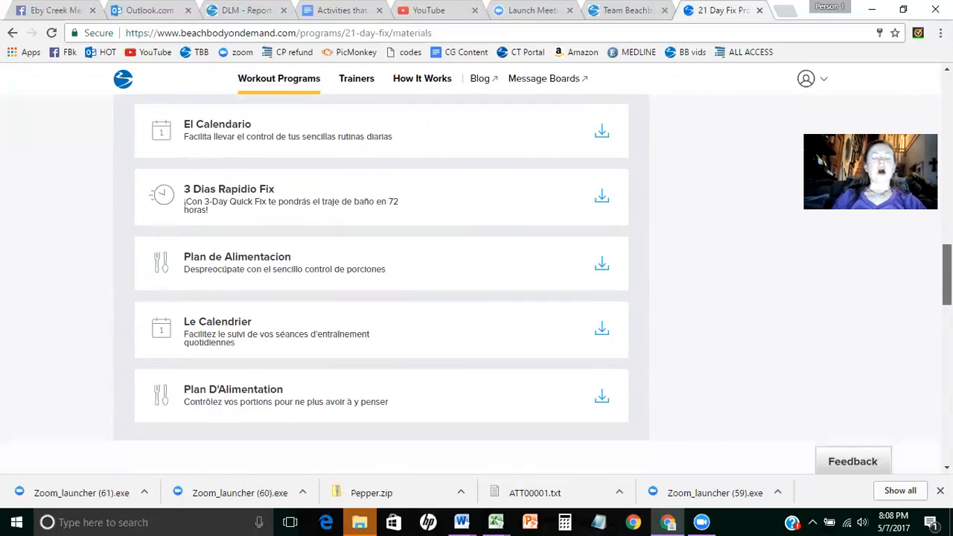
pyautogui.scroll(-3)
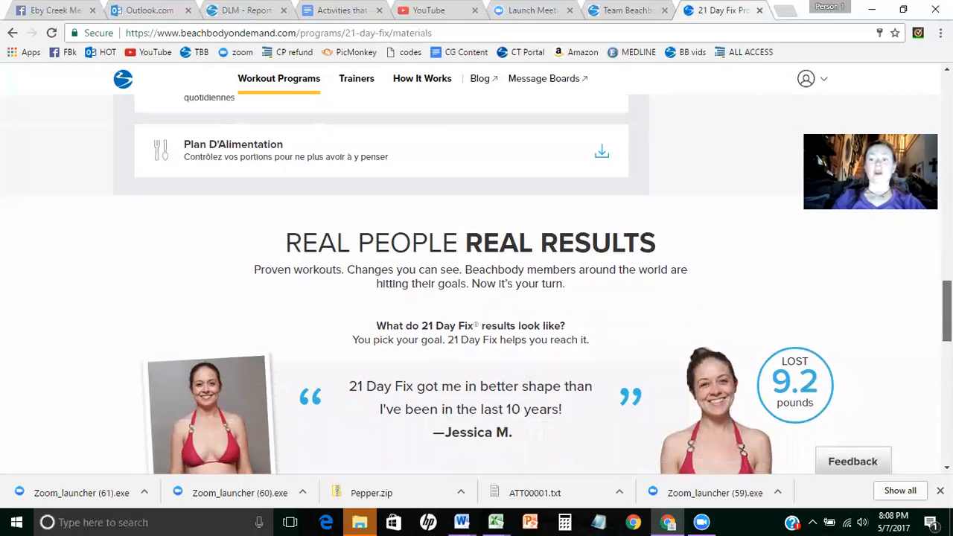
pyautogui.scroll(3)
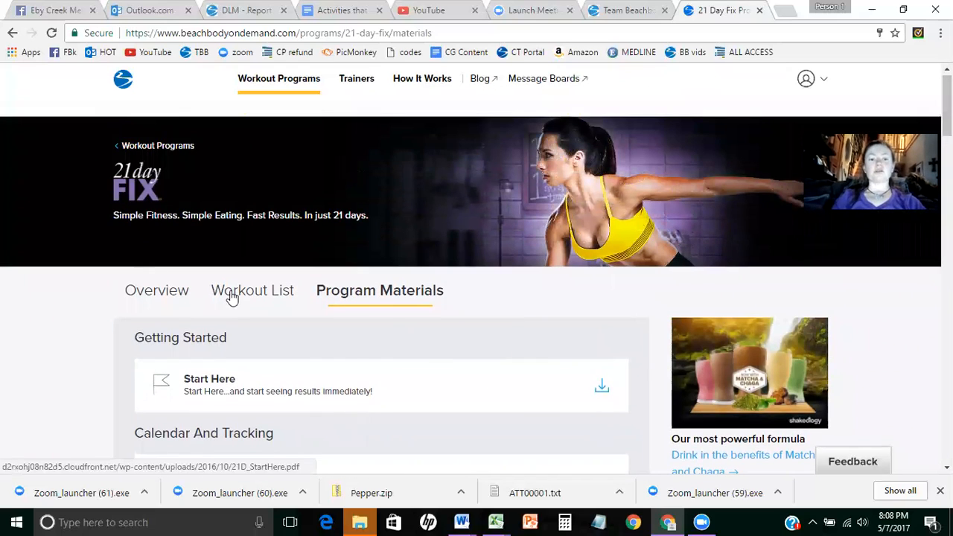
# Step: From the workout list, play Total Body Cardio Fix and accept the safety warning
pyautogui.click(251, 290)
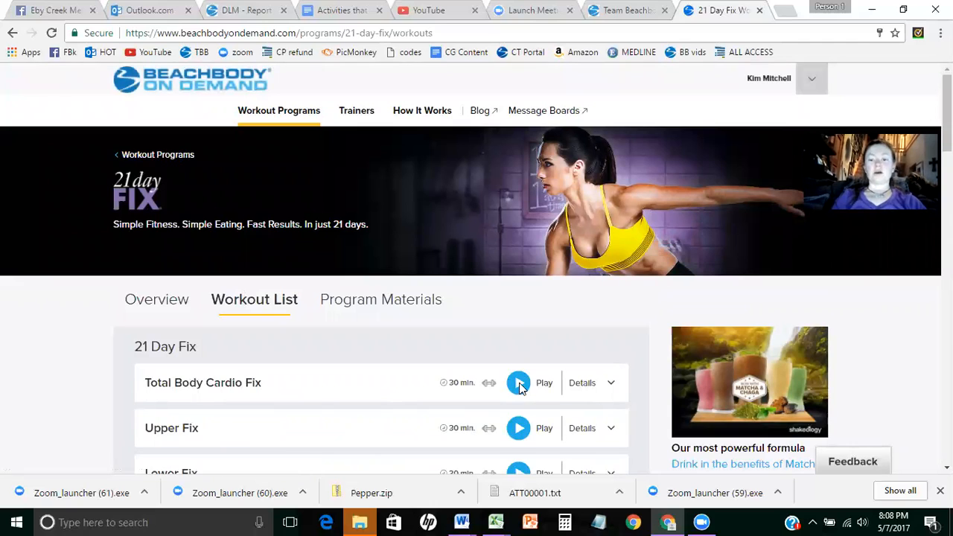
pyautogui.click(518, 383)
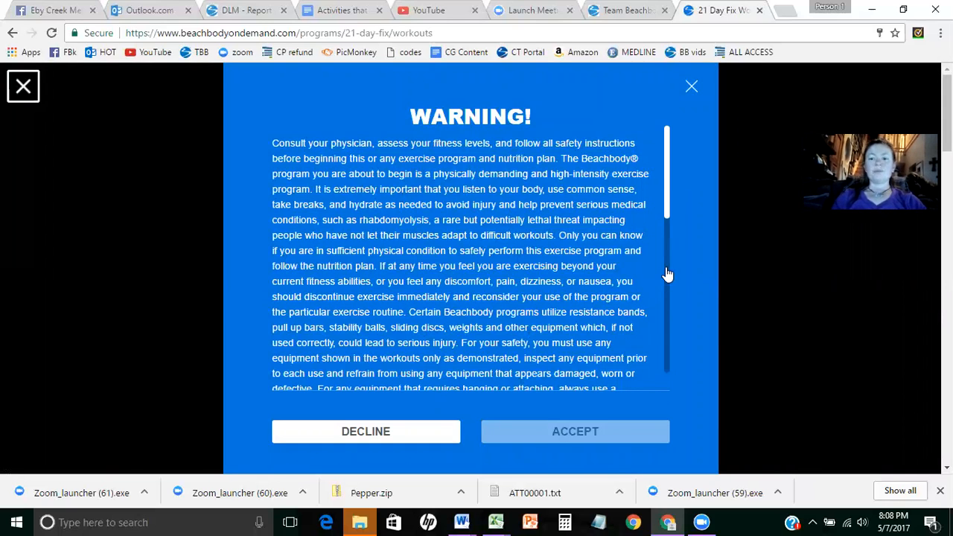
pyautogui.scroll(-3)
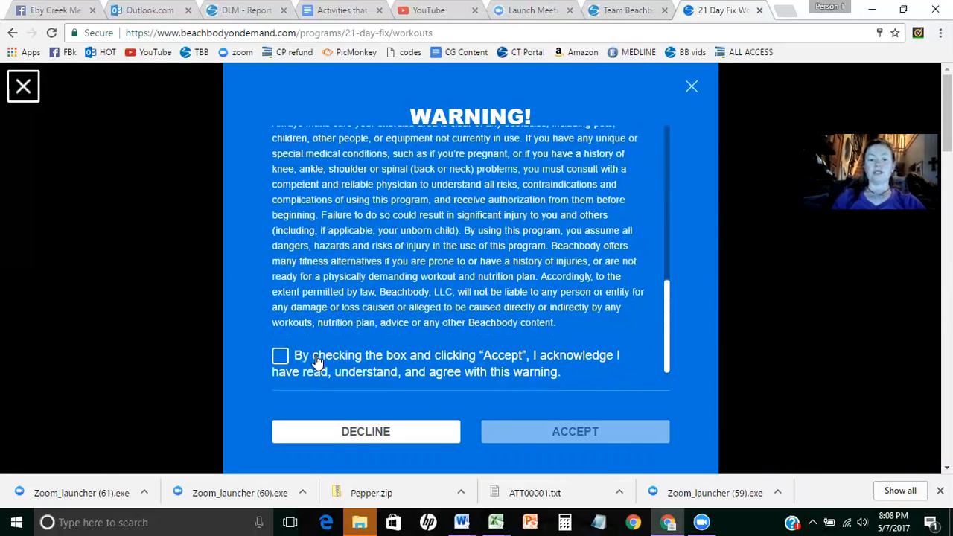
pyautogui.click(280, 355)
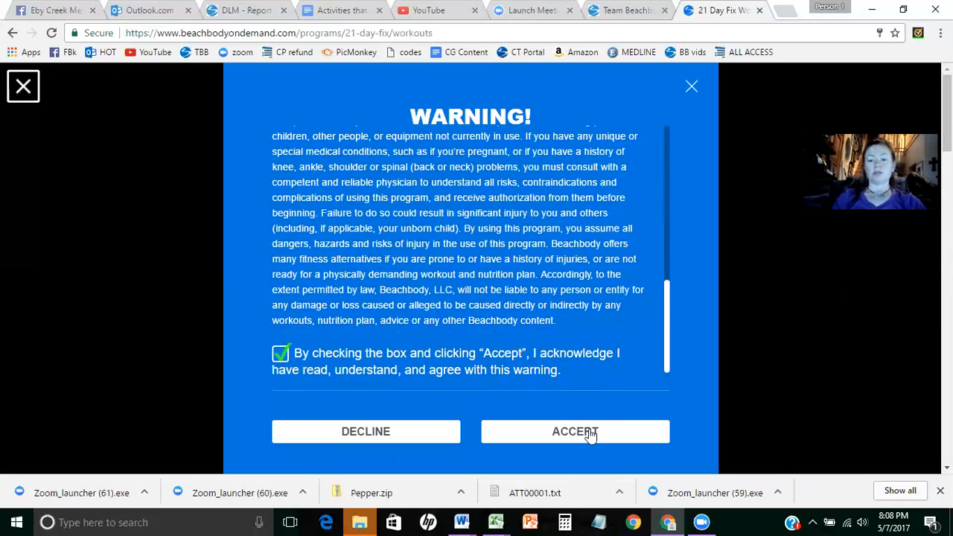
pyautogui.click(575, 431)
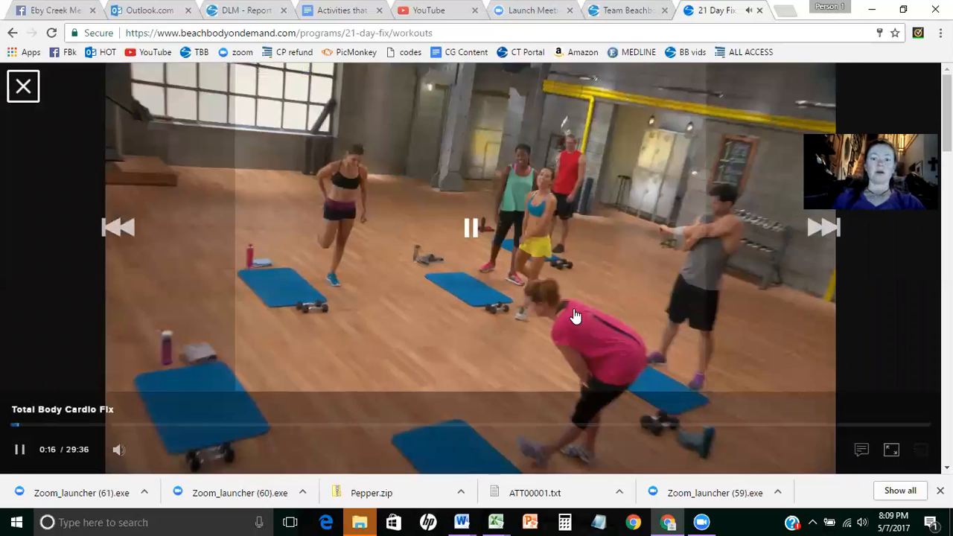
# Step: Pause the Total Body Cardio Fix video about 18 seconds in
pyautogui.click(470, 227)
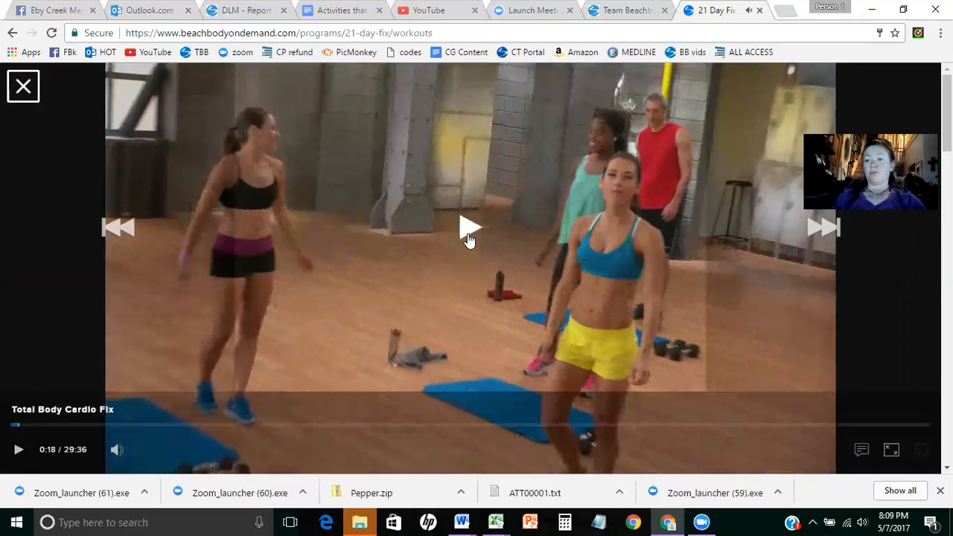